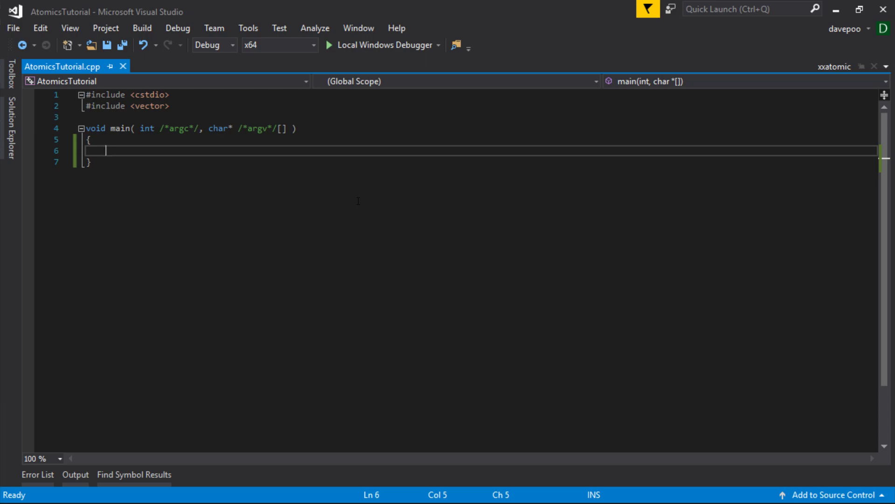
Step: Declare std::vector<int> toBeSummed in main
text(std)
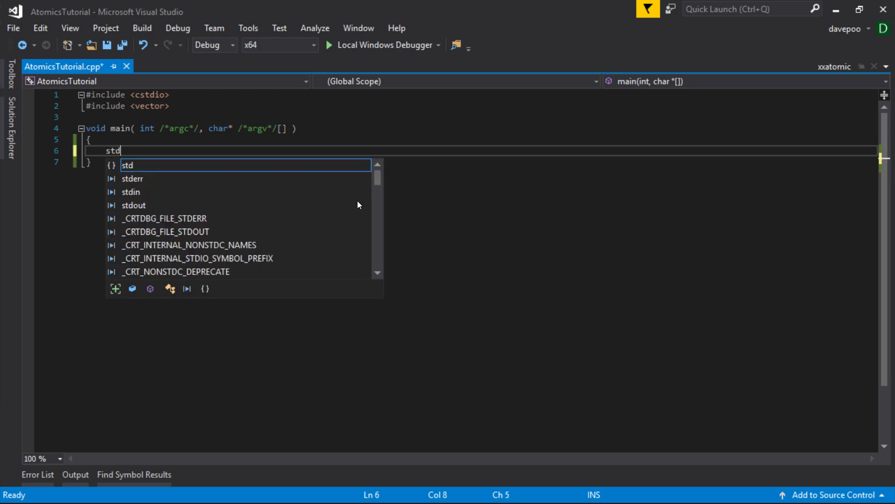
text(::)
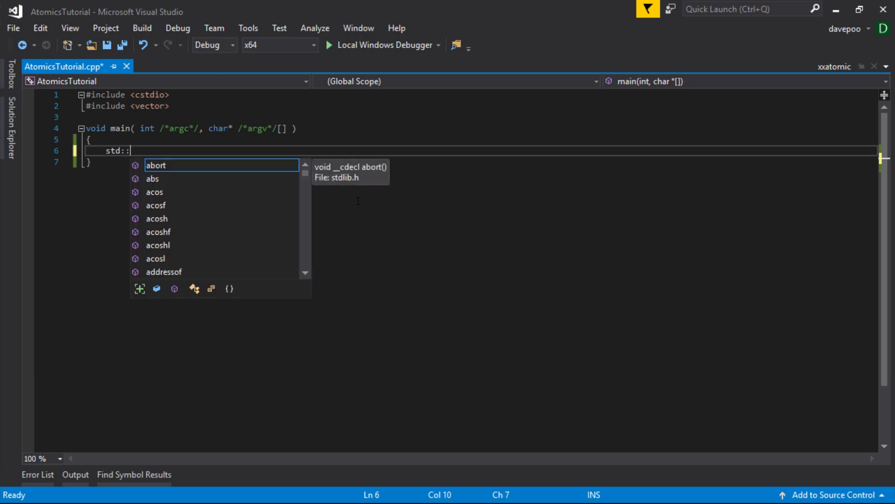
text(vector)
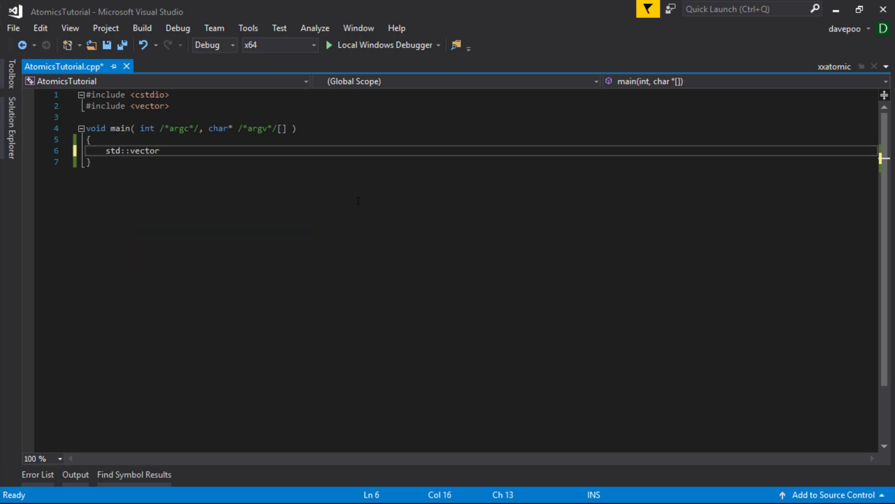
text(<int>)
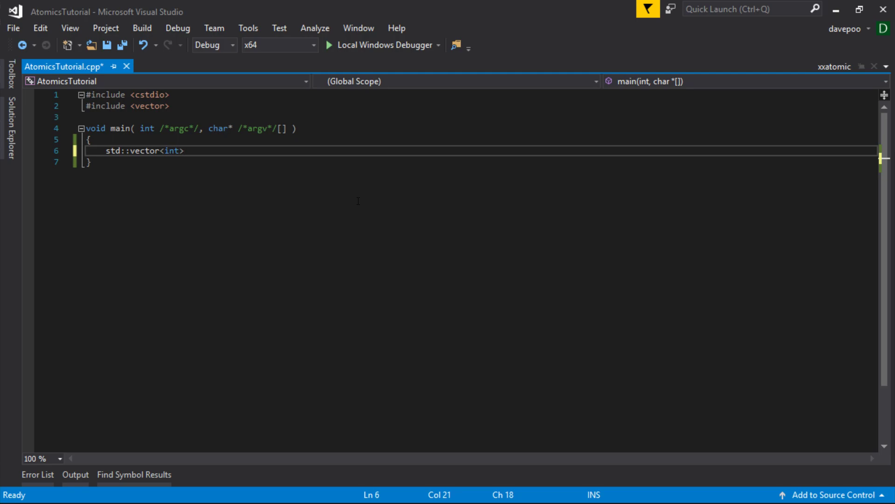
text(to)
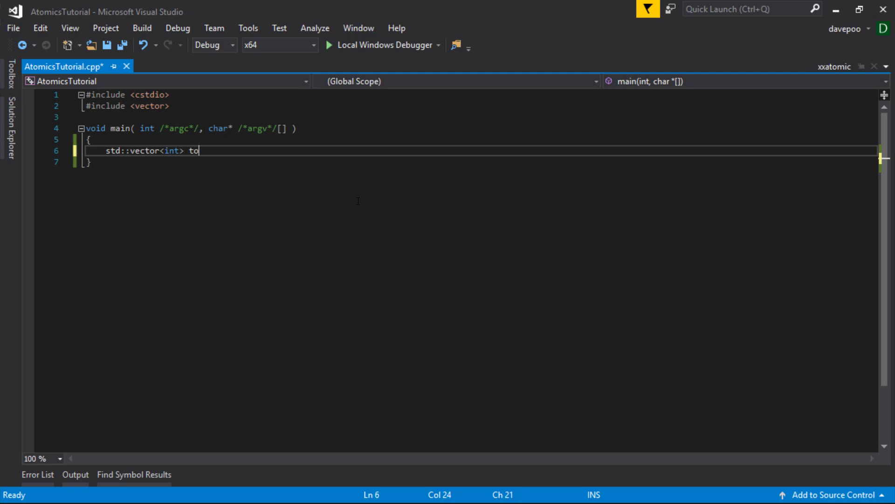
text(BeSummed;)
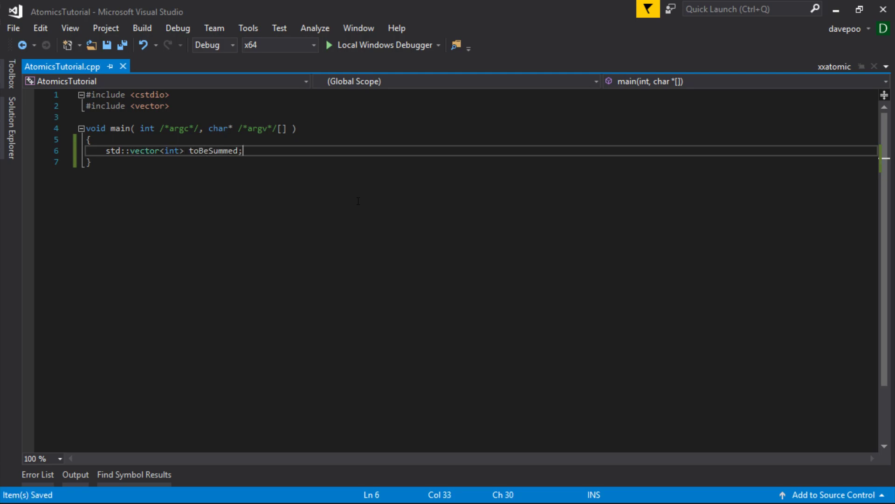
Step: Add a for loop to 30000 that pushes rand() values into toBeSummed
text(for)
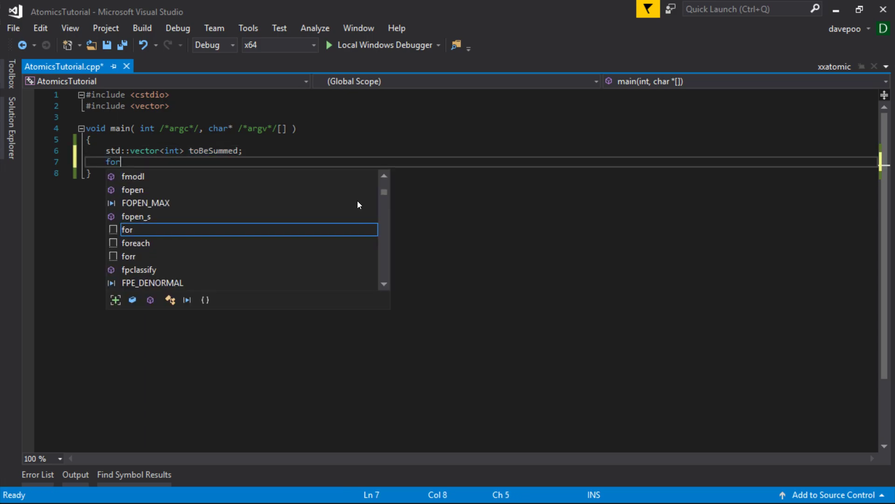
text(( int i = -)
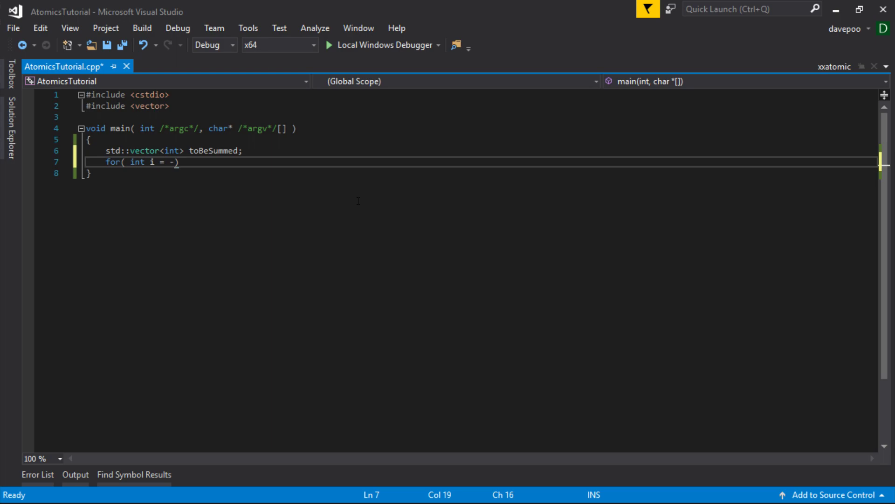
text(0;)
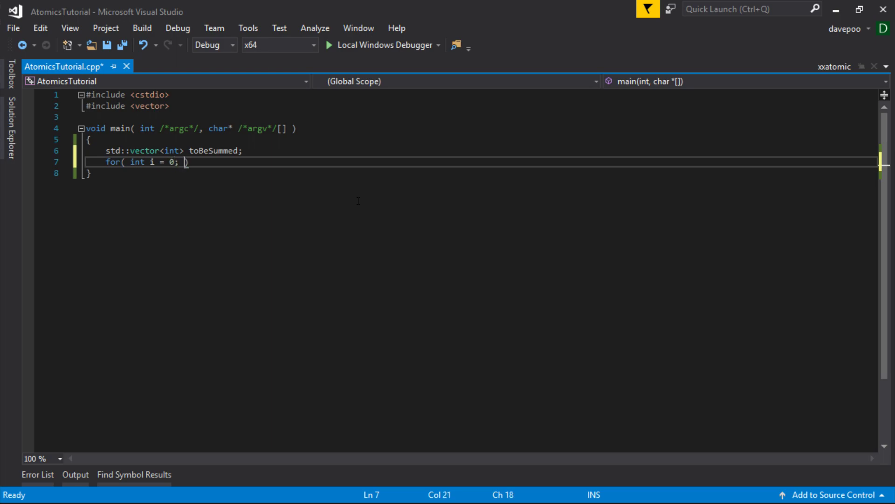
text(i <)
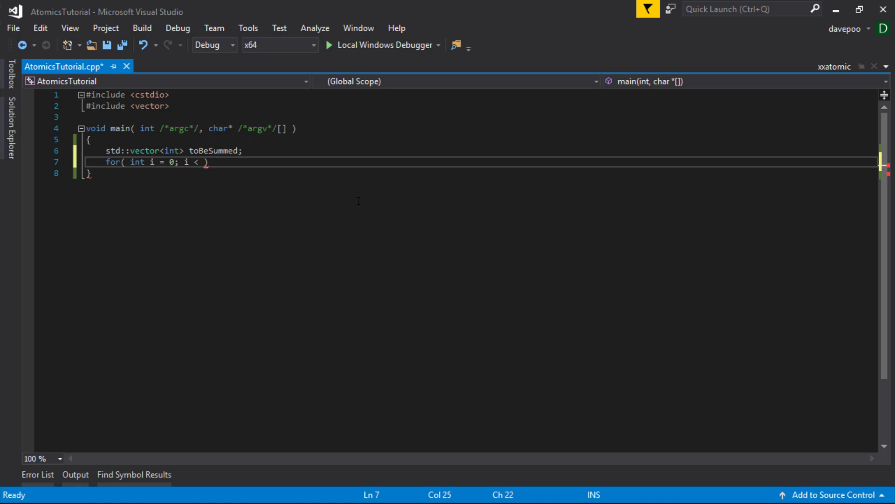
text(3)
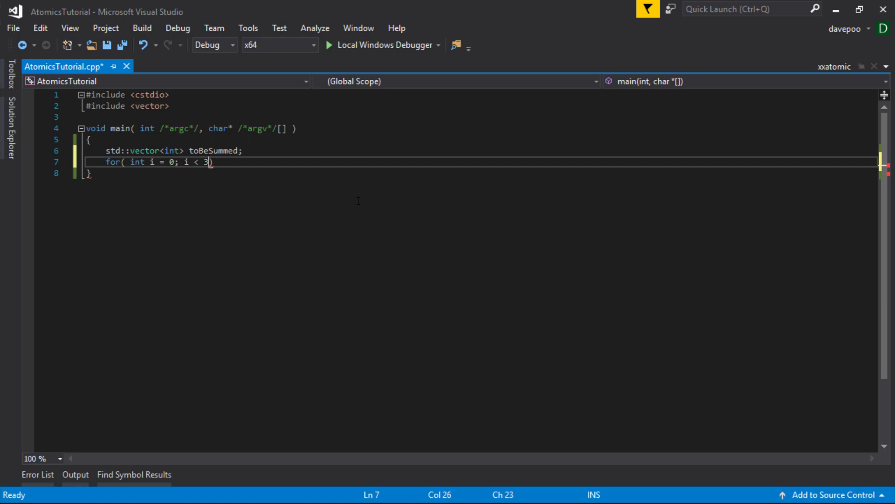
text(0000)
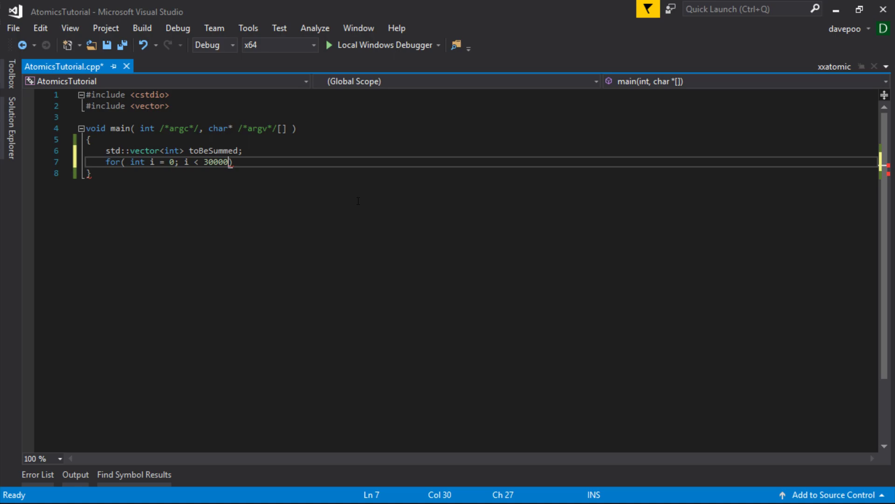
text(; i+)
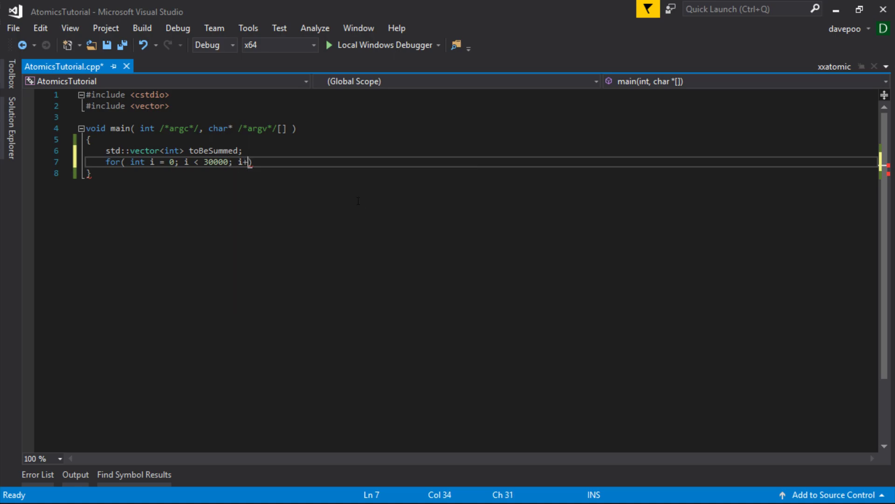
text(+i)
text(t)
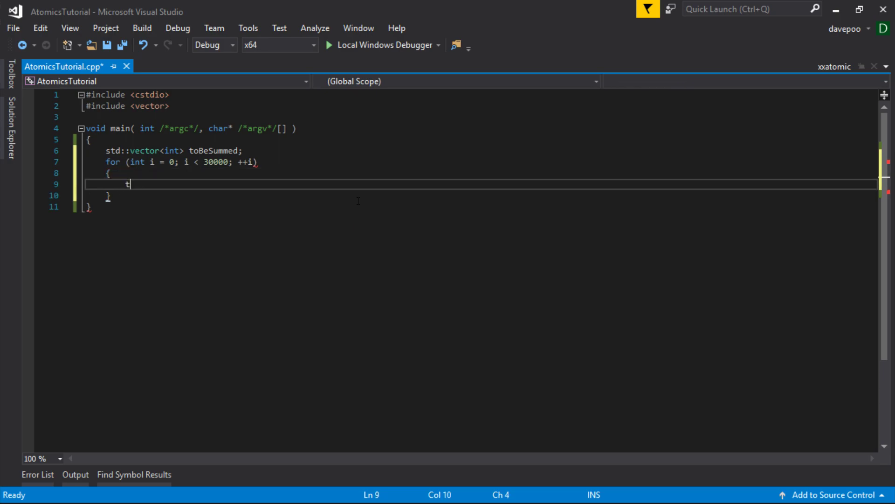
text(oBeSummed.)
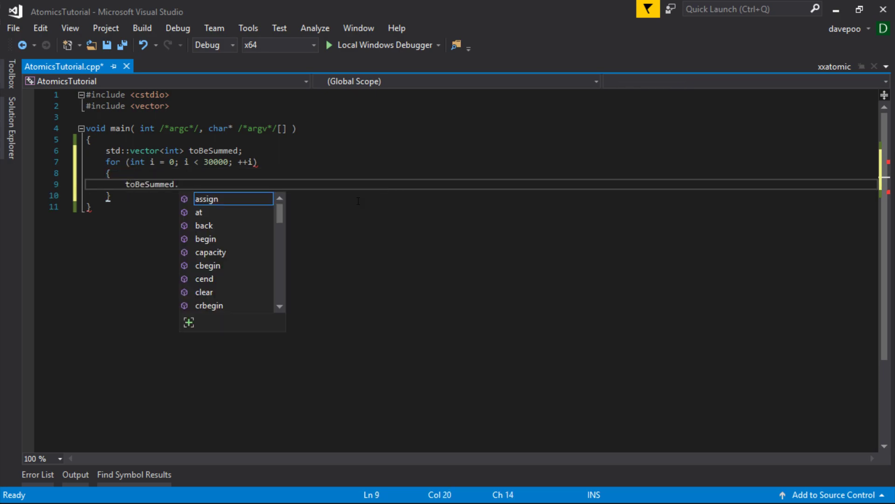
text(push_back( rand() );)
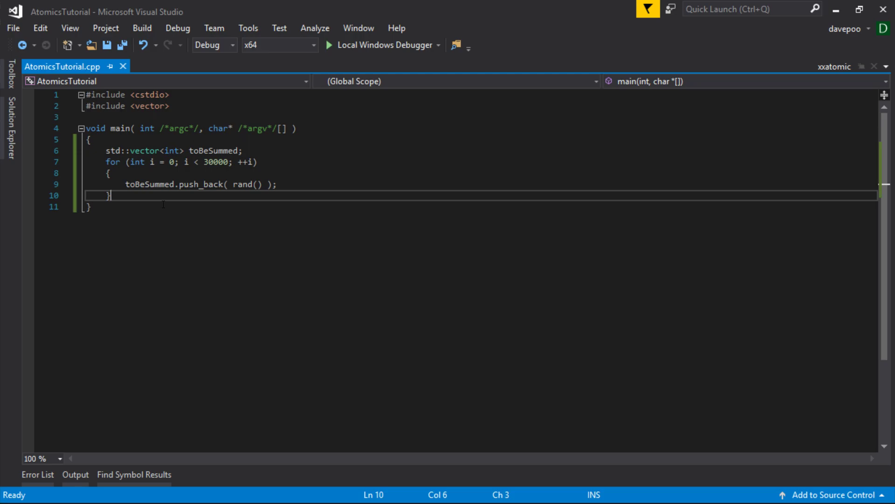
Step: Declare long sum = 0 on a new line after the fill loop
key(enter)
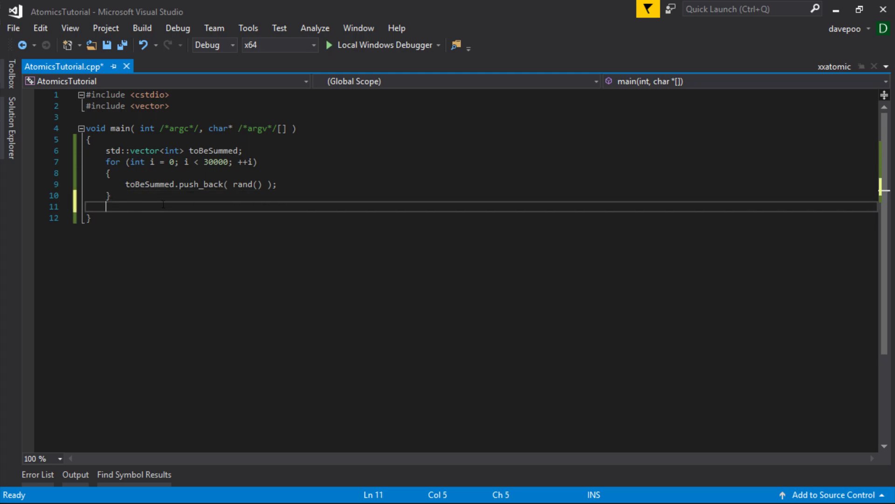
text(l)
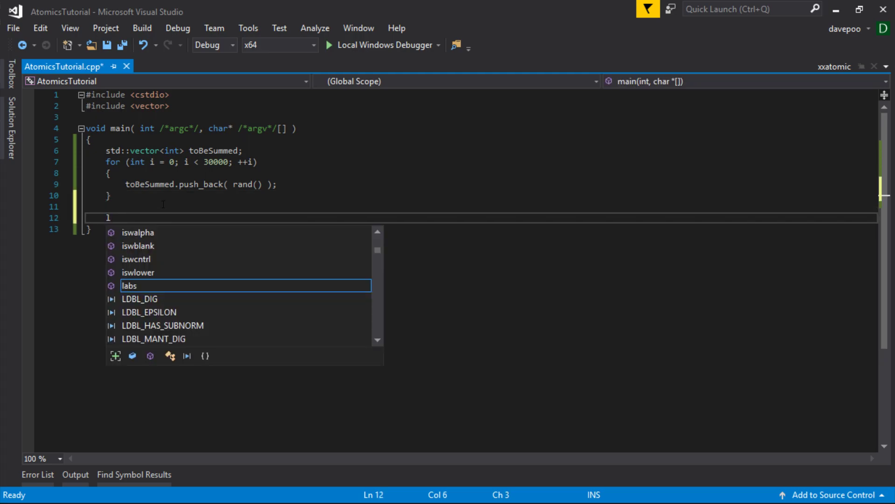
text(ong)
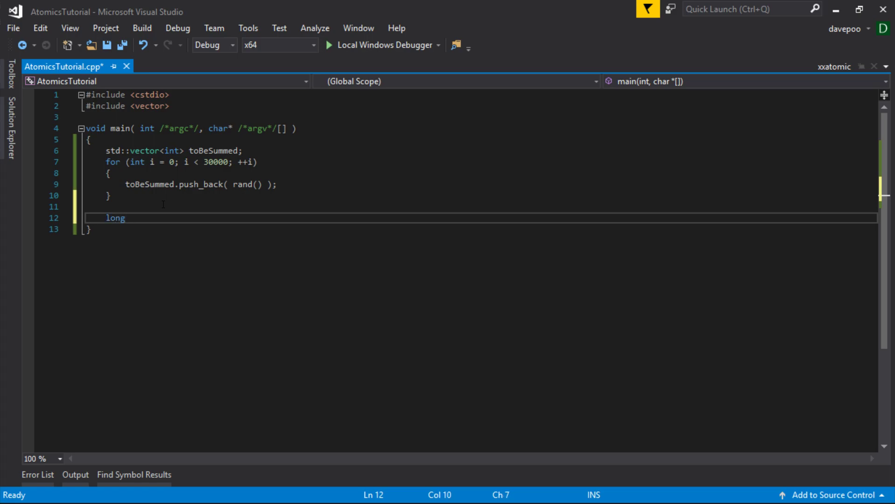
text(sum = 0;)
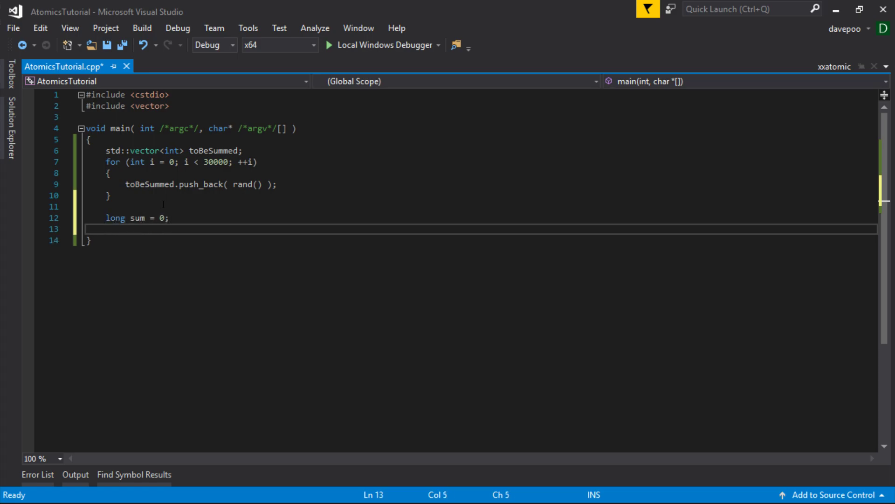
Step: Write a for loop over toBeSummed adding each element to sum
text(fo)
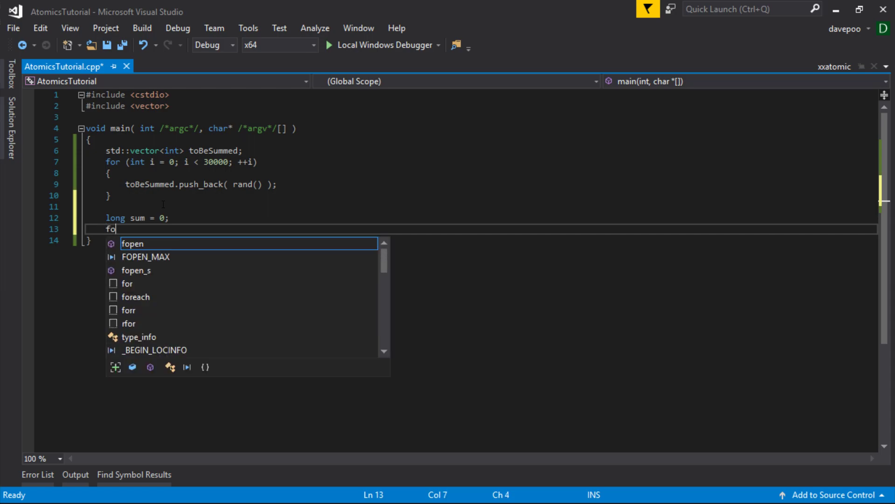
text(r( int i =)
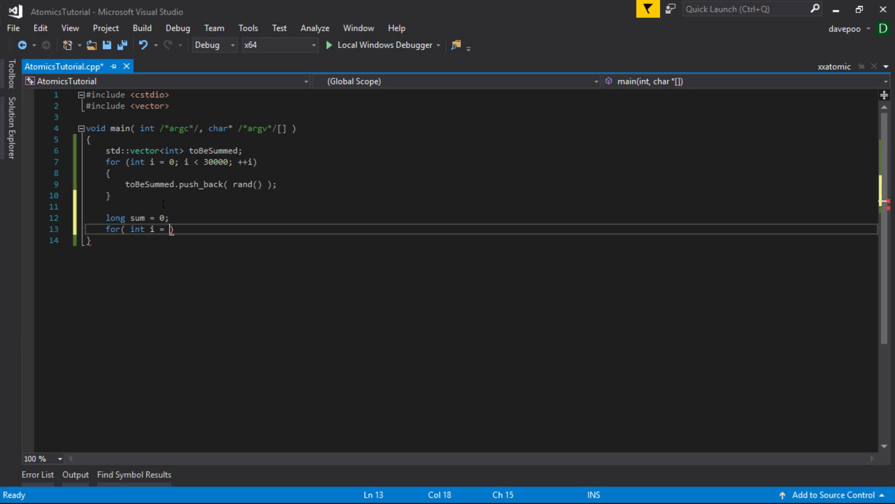
text(0; i < toBeSummed.size)
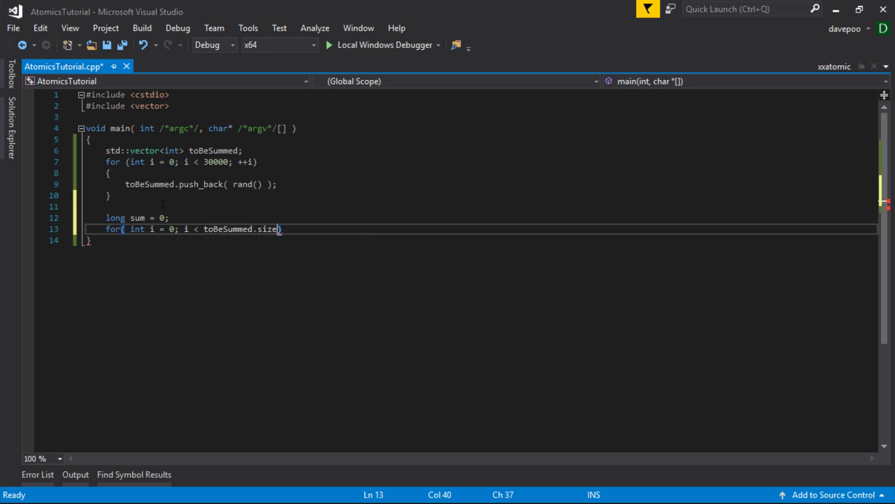
text(())
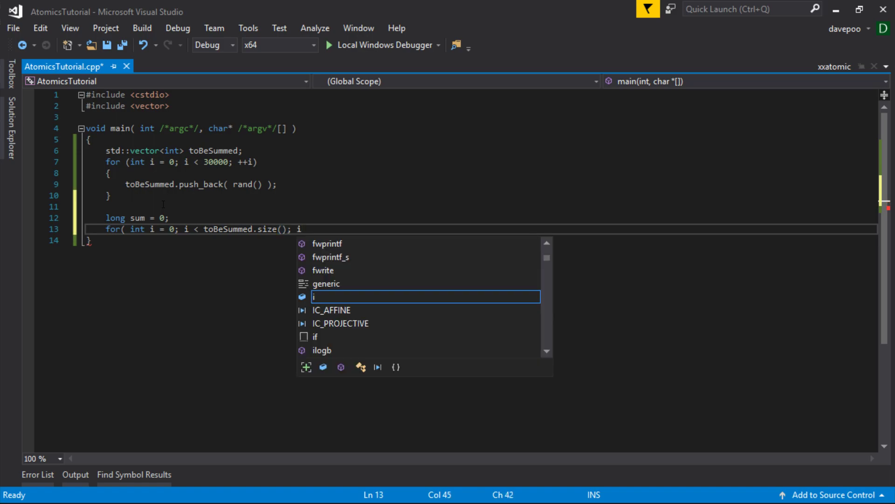
text(++)
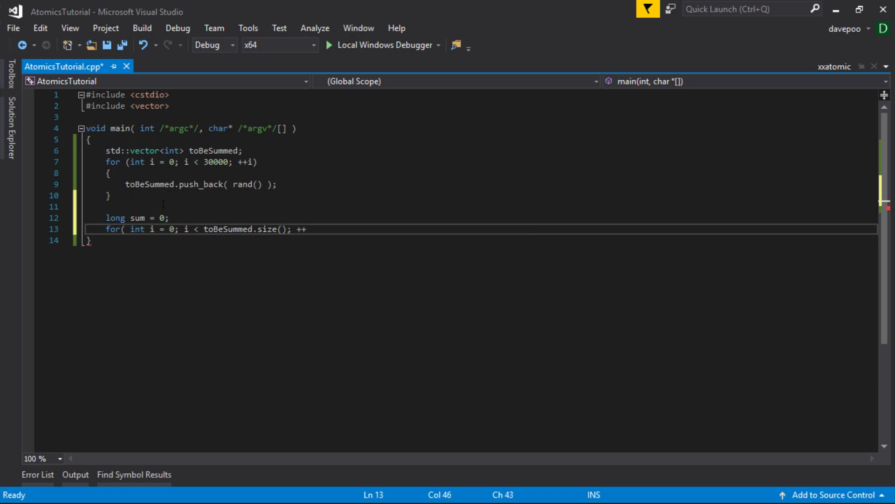
text(i)
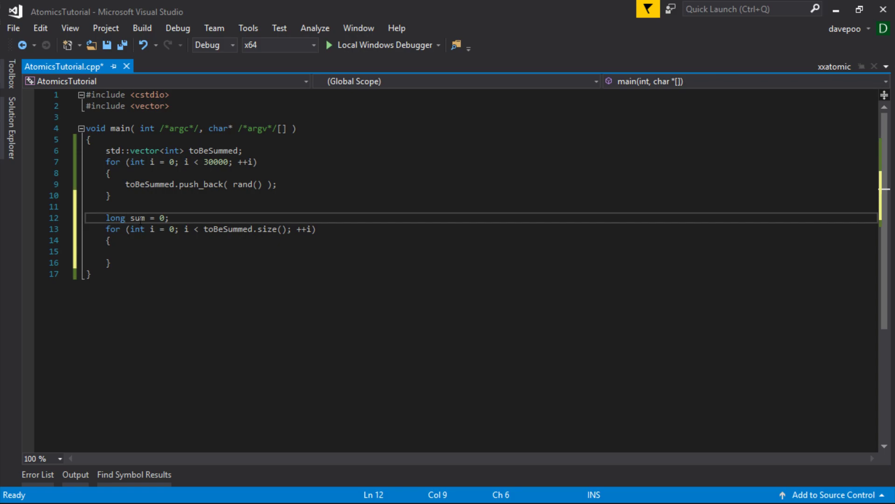
text(sum)
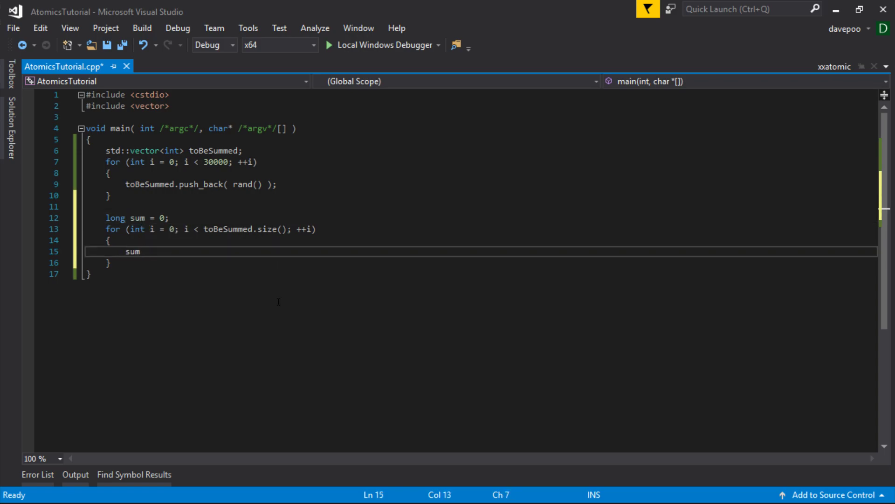
text(+)
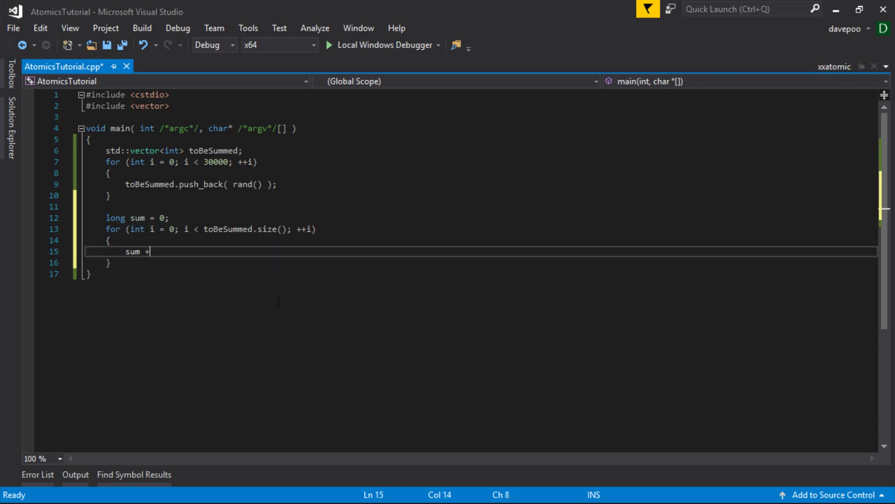
text(= toBeSummed[i];)
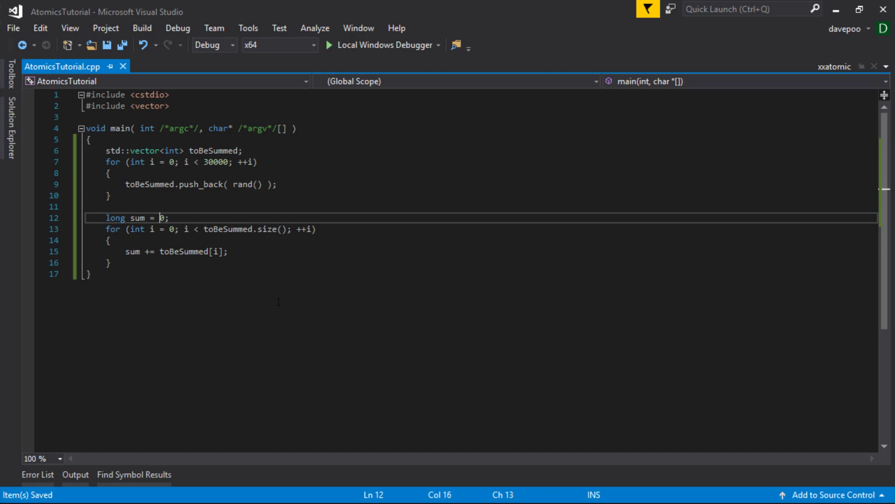
double_click(135, 218)
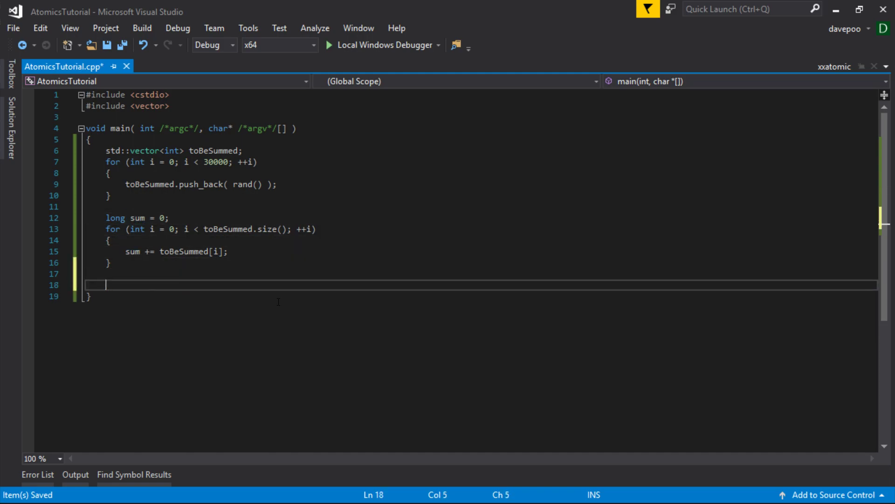
Step: Add printf( "The sum was %d\n", sum ); after the summing loop
text(printf(")
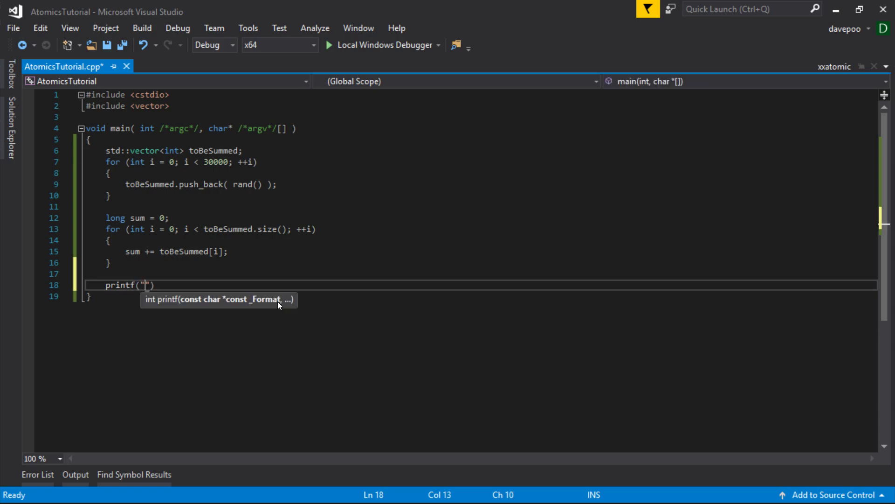
text(The s)
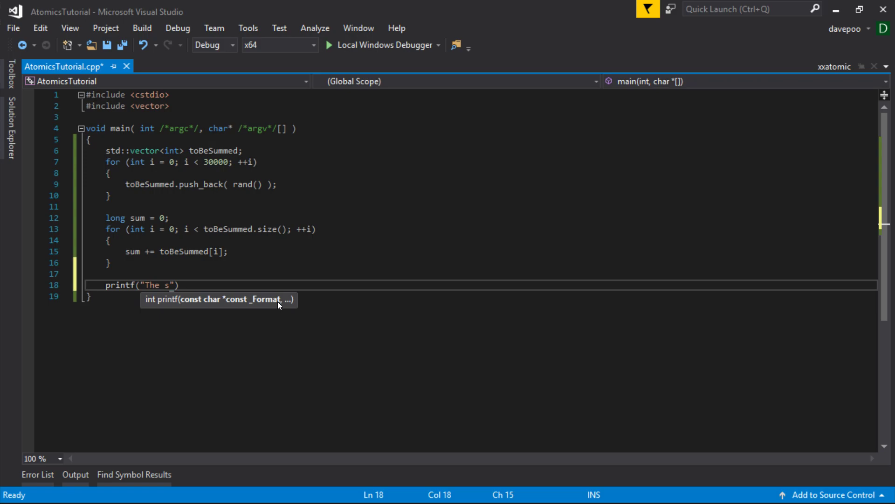
text(um was %d)
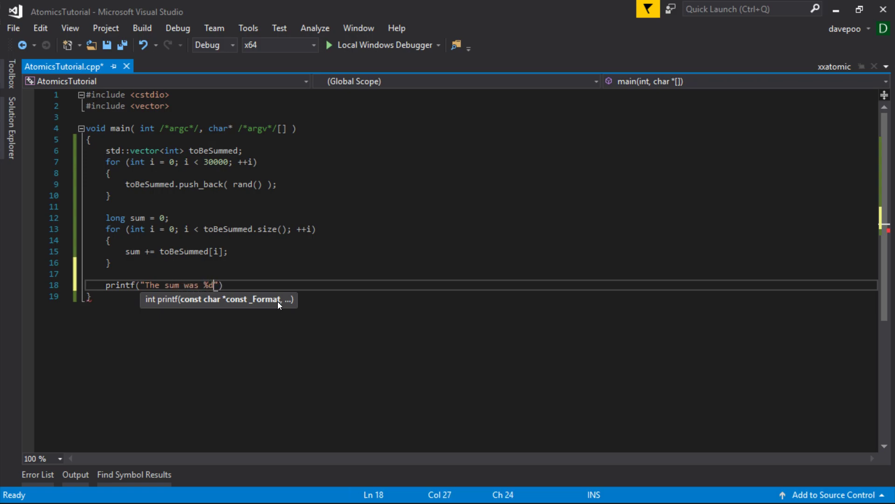
text(\n)
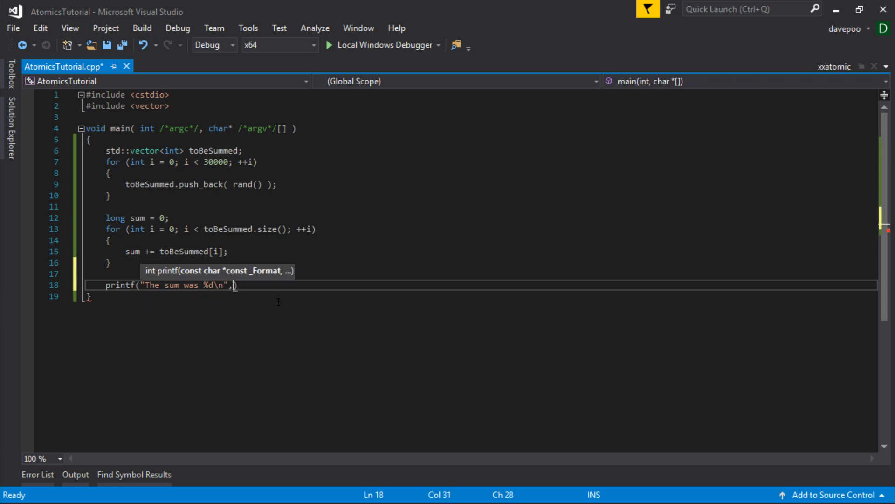
text(sum))
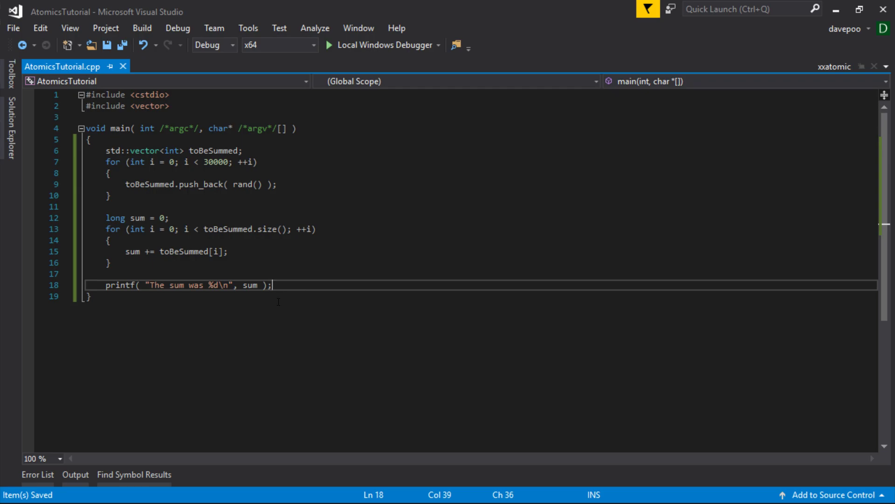
Step: Run without debugging, building the out-of-date project, and check the sum 494667024
click(334, 45)
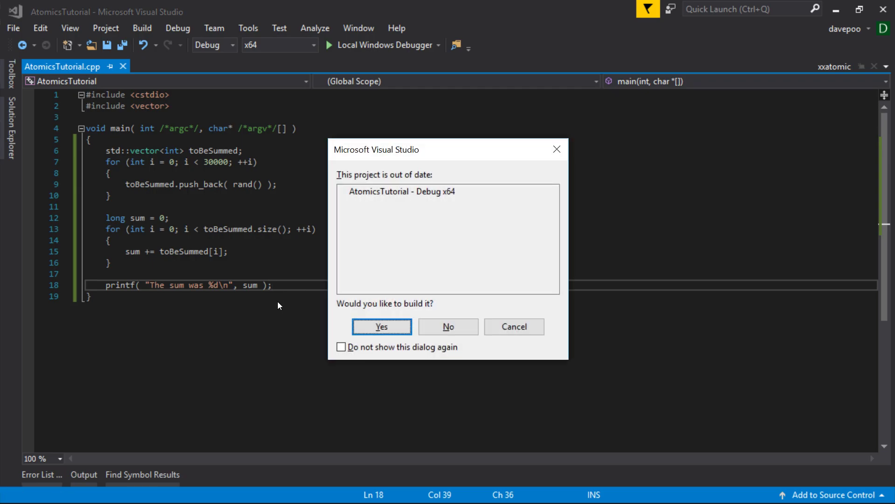
click(381, 326)
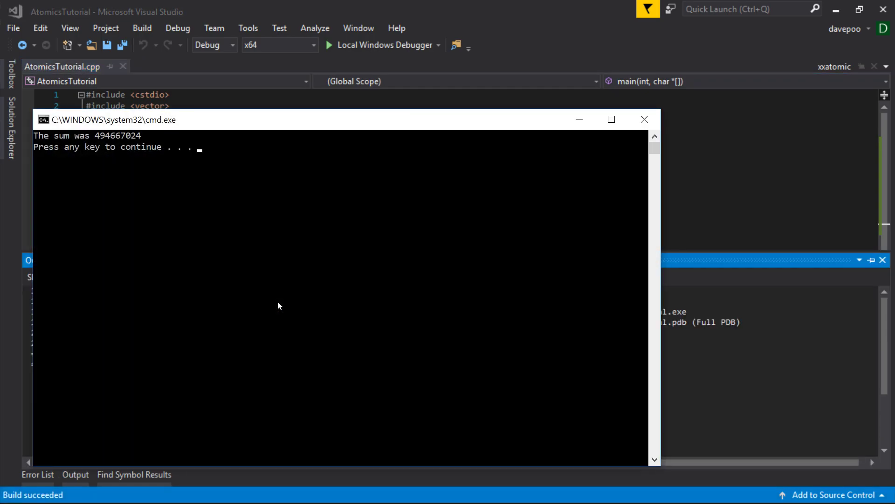
mouse_move(181, 245)
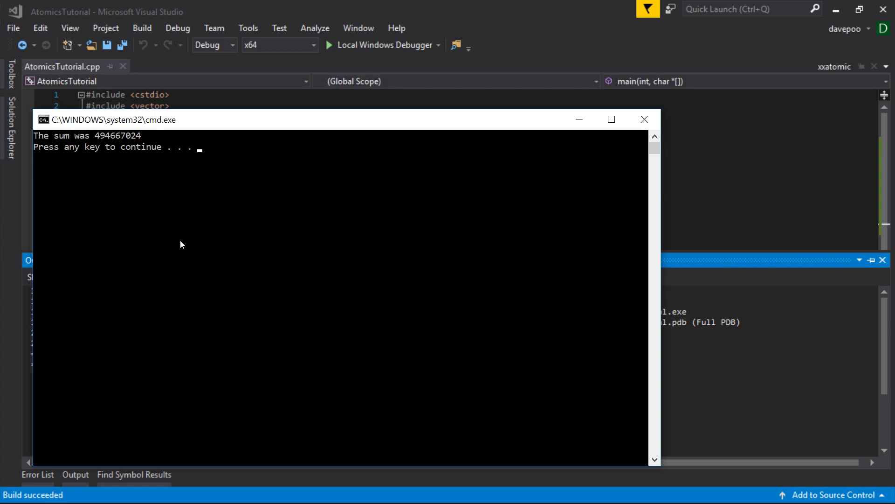
mouse_move(116, 142)
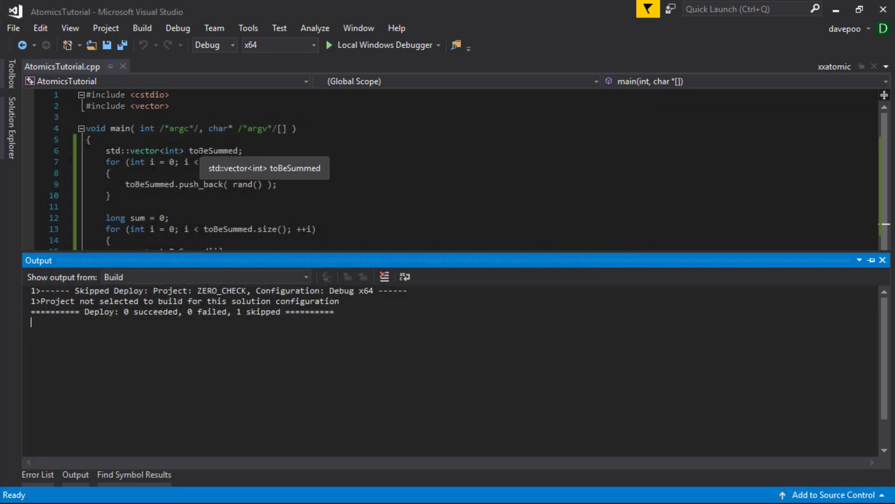
Step: Close the build output, highlight printf, and go to the end of the vector include line
click(328, 45)
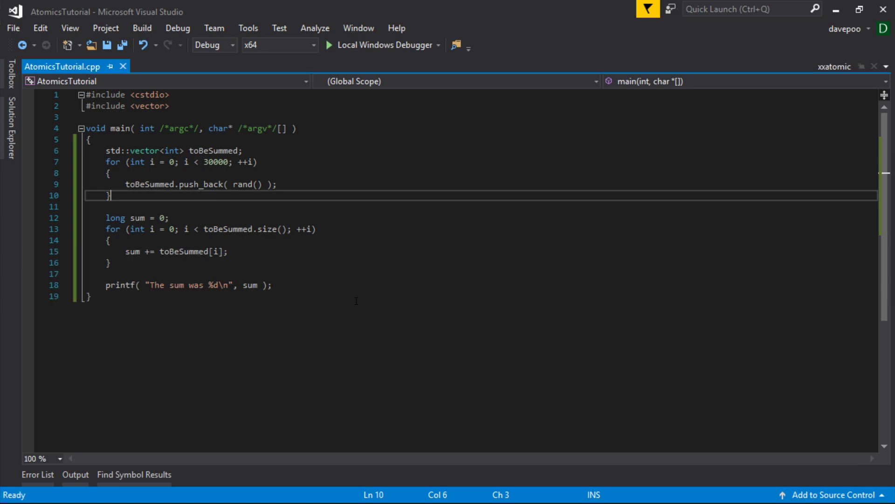
double_click(120, 285)
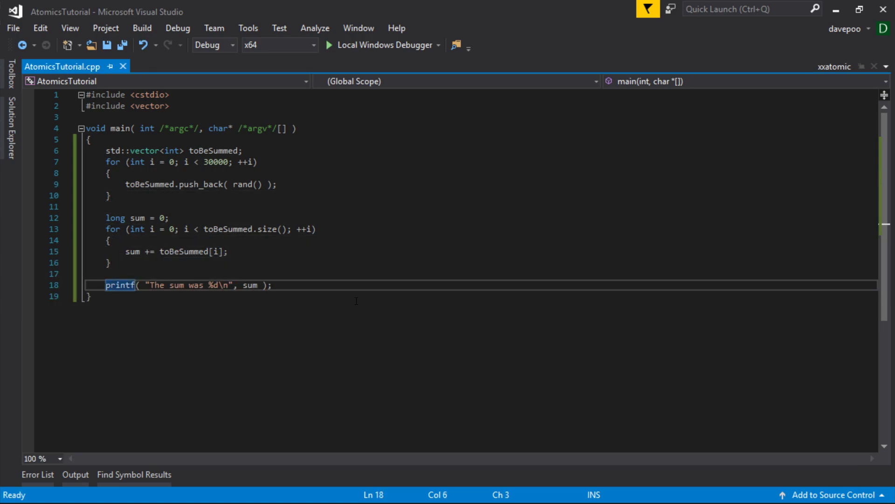
click(271, 285)
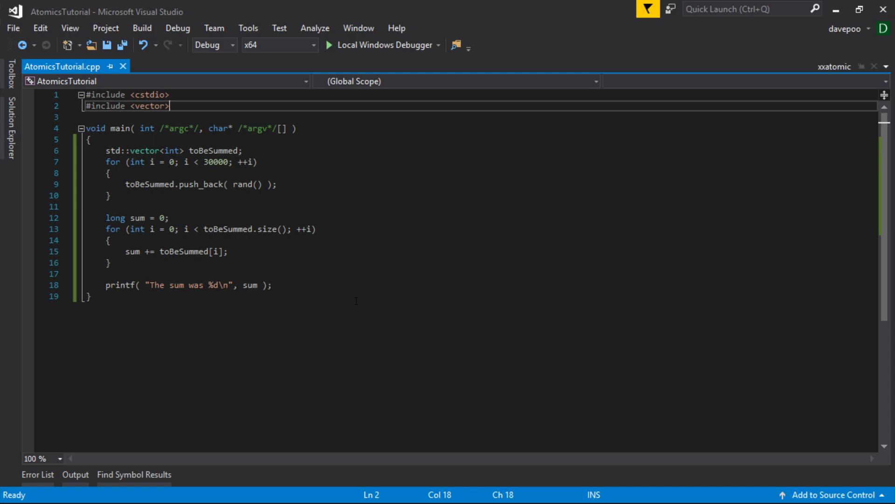
Step: Add #include <thread> and a row of dashes on a new line after printf
text(#i)
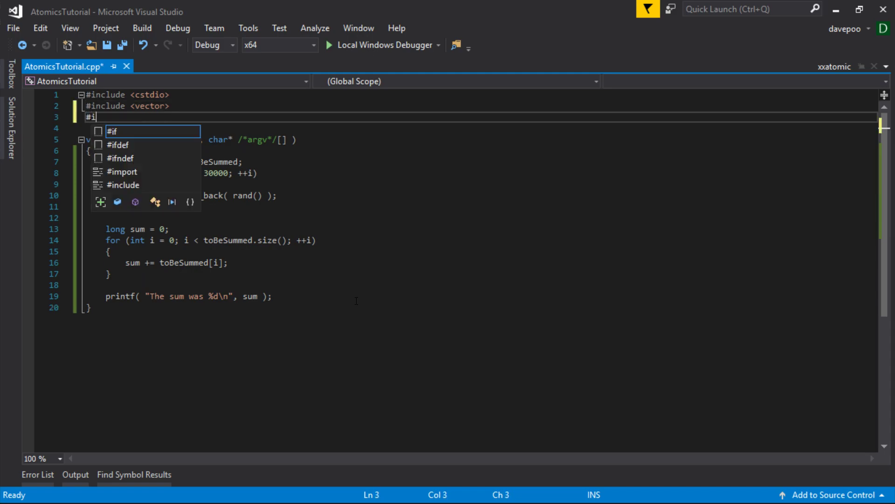
text(include "<)
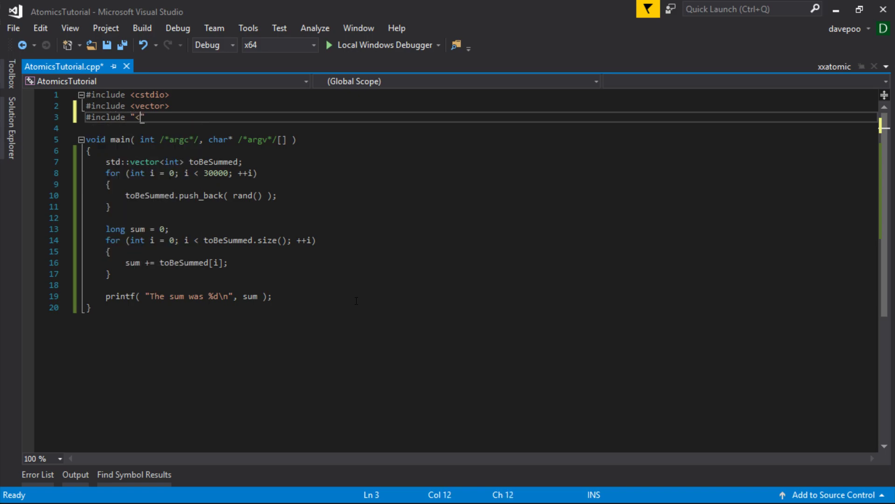
key(Backspace)
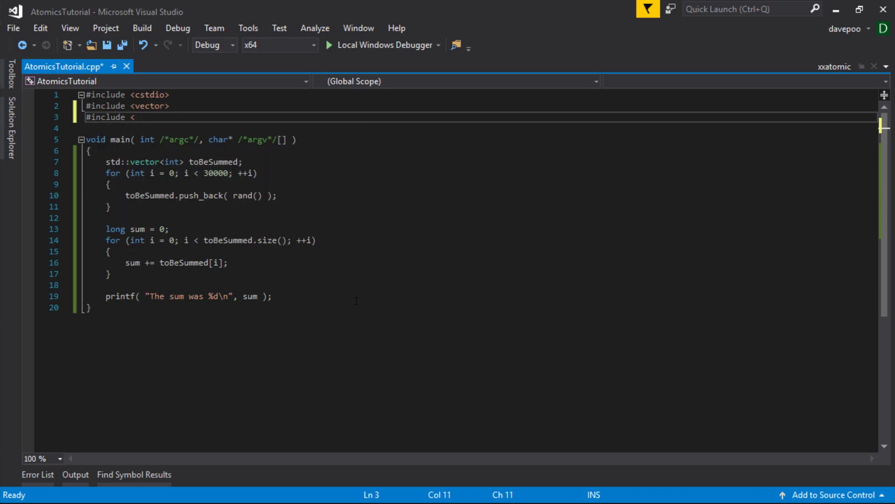
text(thread>)
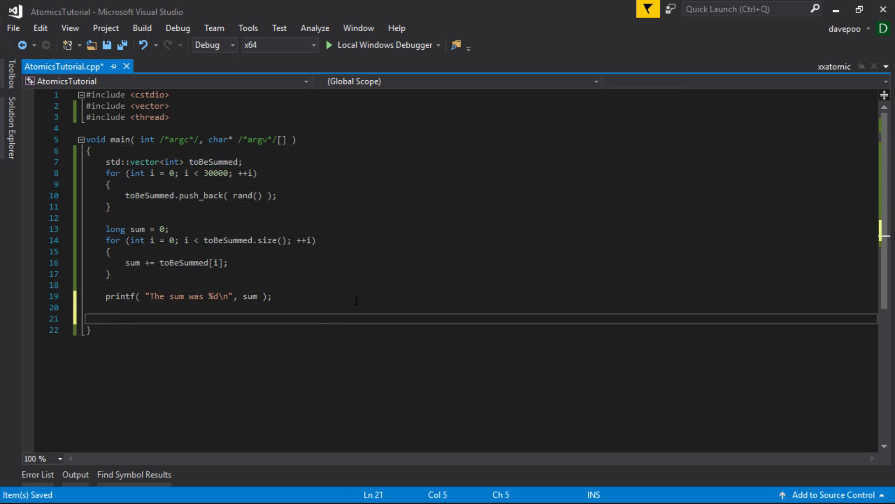
text(----------------)
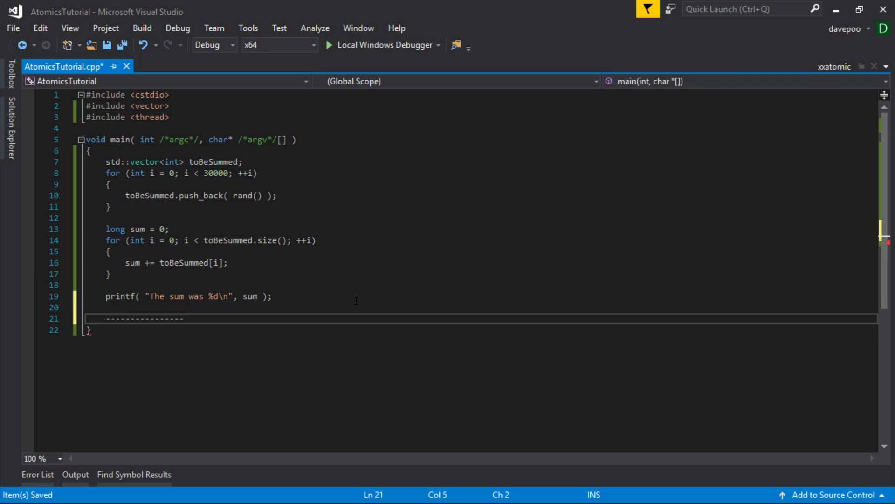
Step: Comment the dashes, declare std::thread t1, t2, t3, and join all three
text(//)
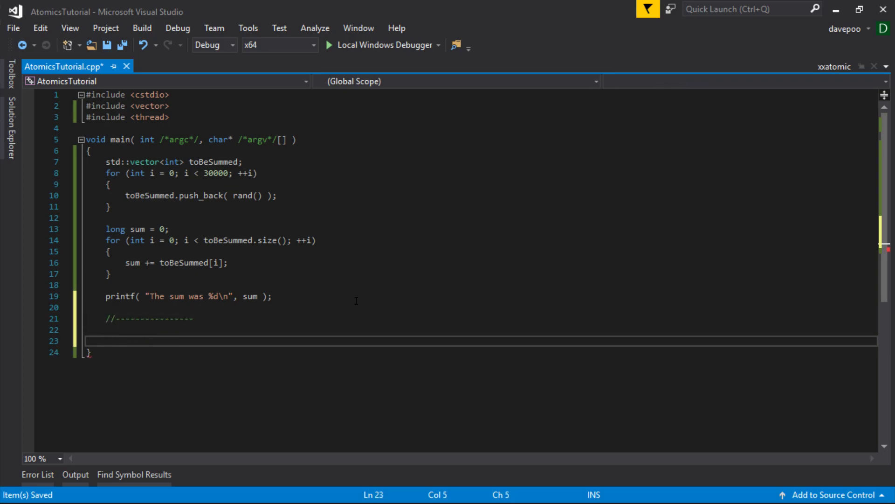
text(std:L)
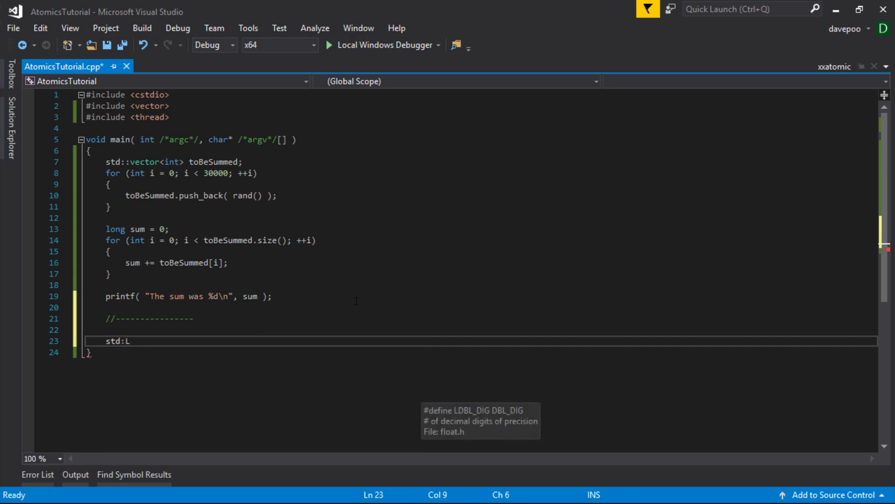
text(:threa)
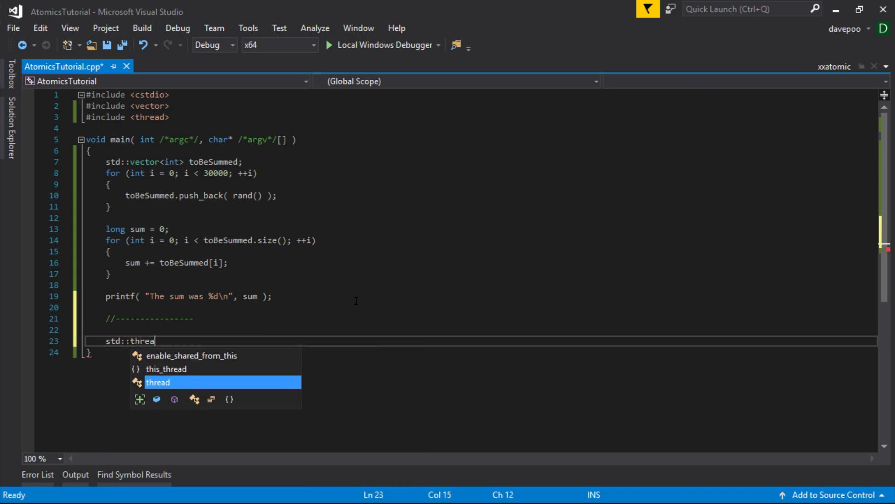
text(<)
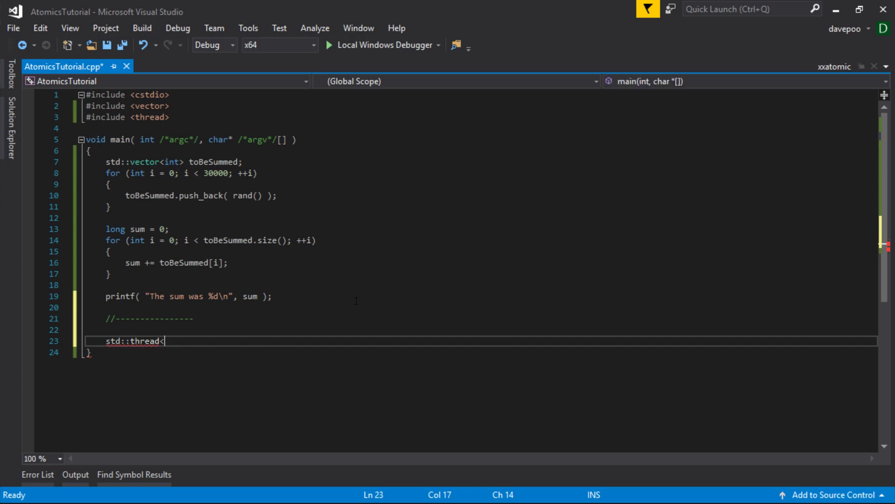
text(t1)
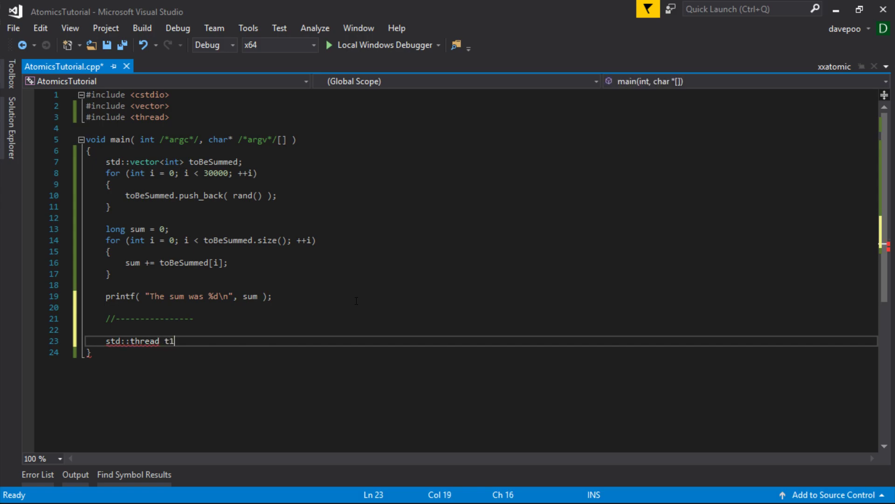
text(1)
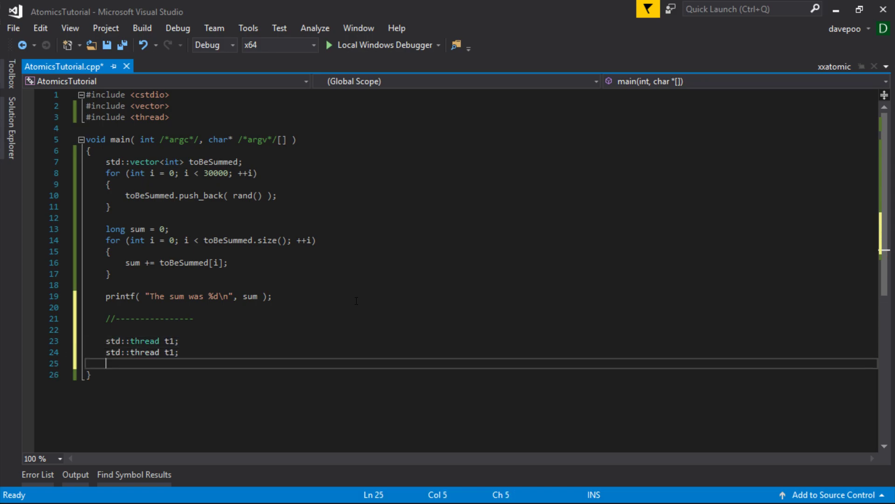
text(std::thread t3;)
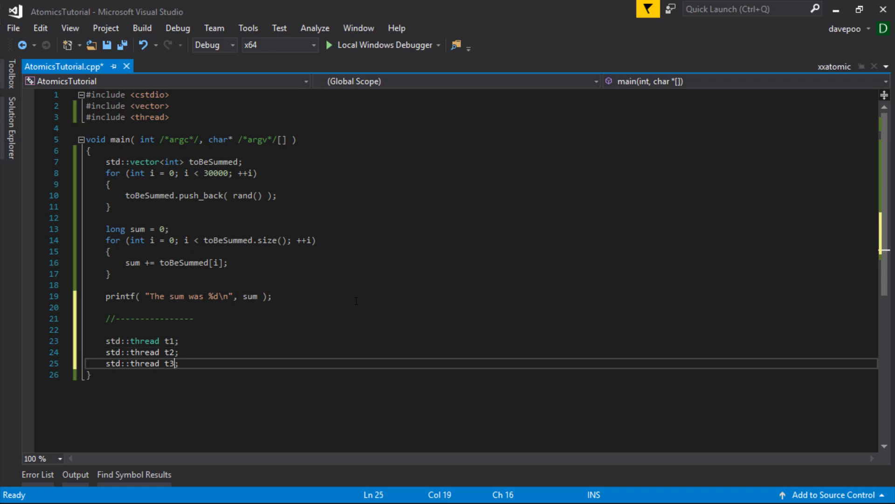
text(t1.)
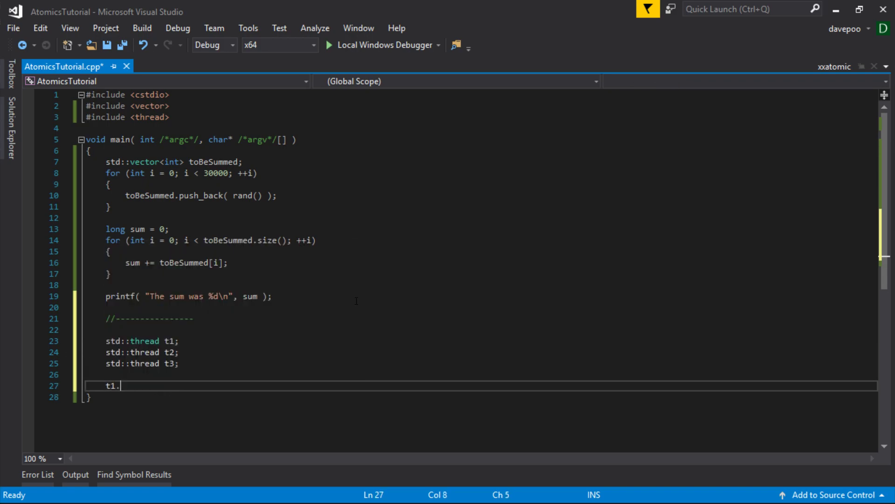
text(join();)
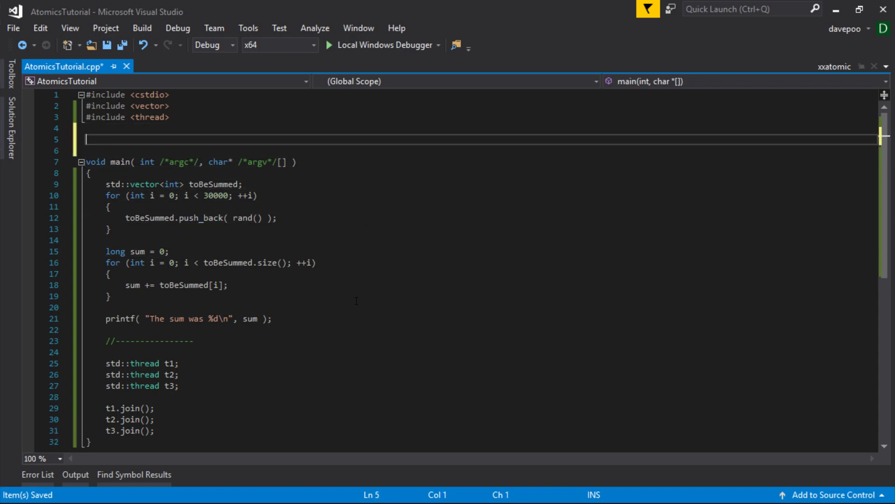
Step: Write the void SumNumbers function header above main
text(void Add)
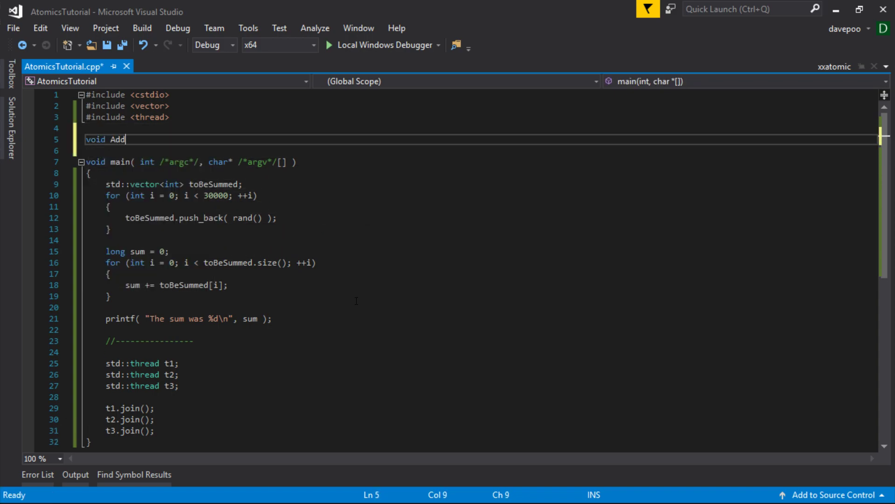
text(Sum)
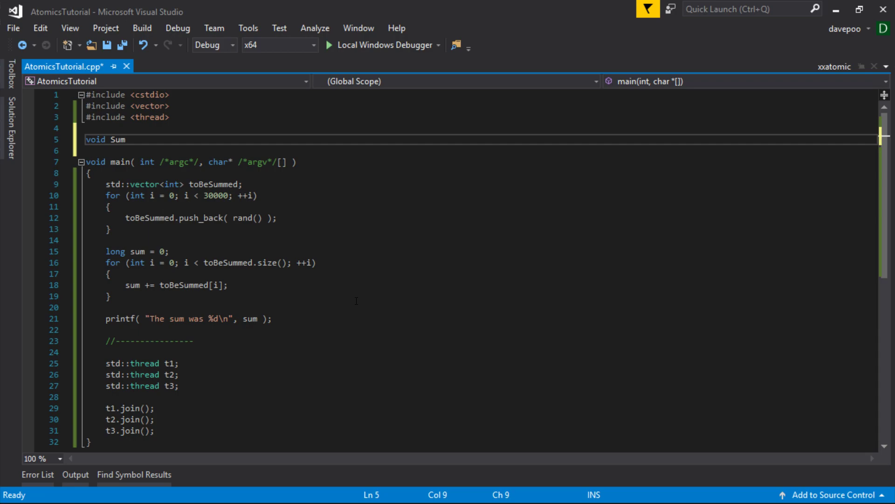
text(N)
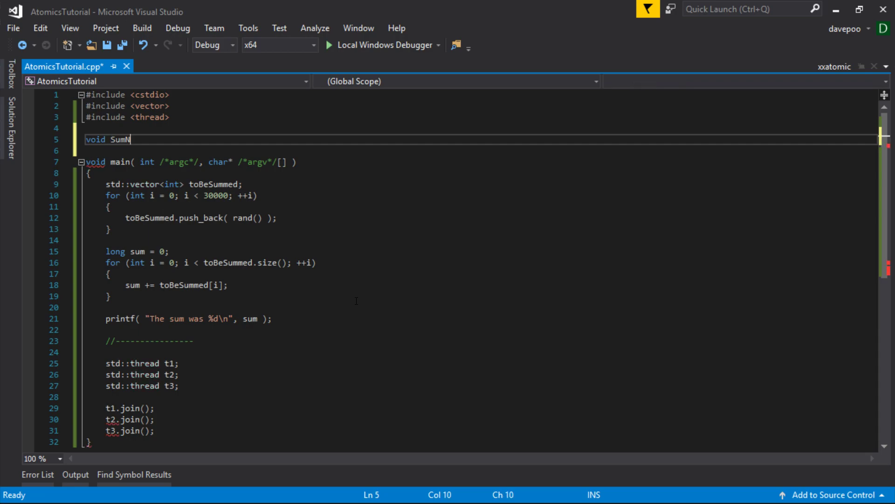
text(umbers()
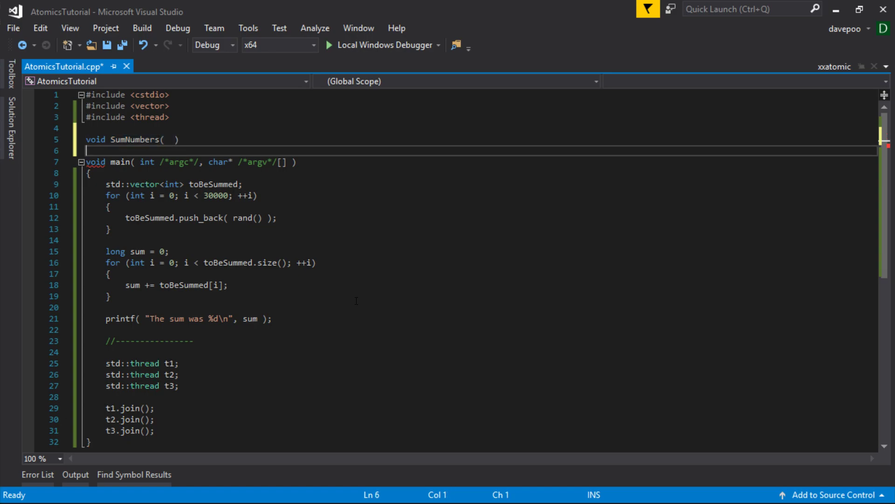
Step: Give SumNumbers parameters const std::vector<int>& toBeSummed, int idxStart, int idxEnd
click(113, 184)
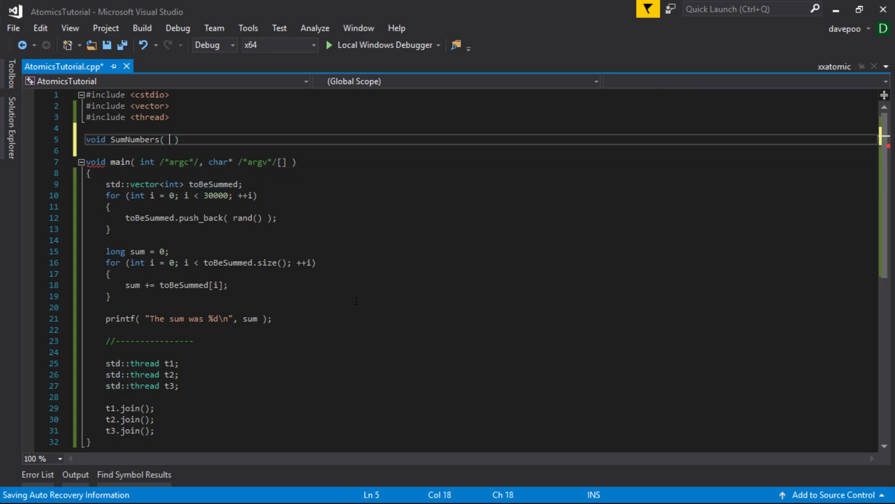
text(std::vector<int> toBeSummed)
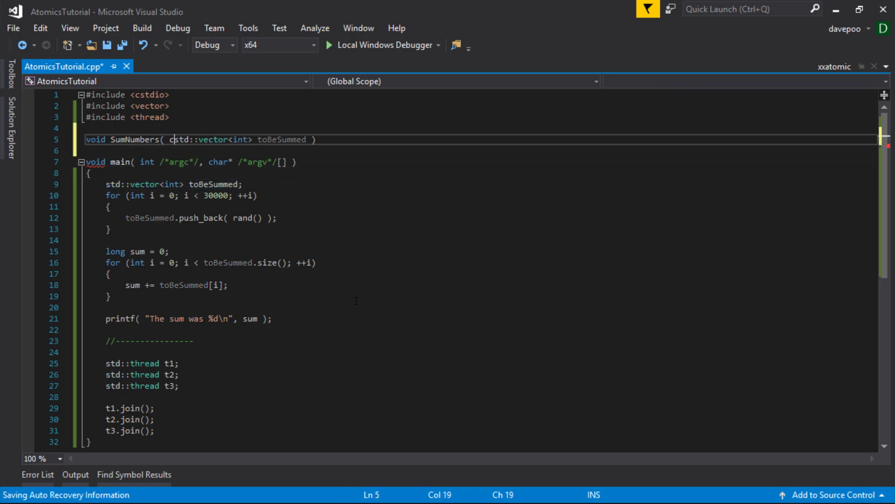
text(onst)
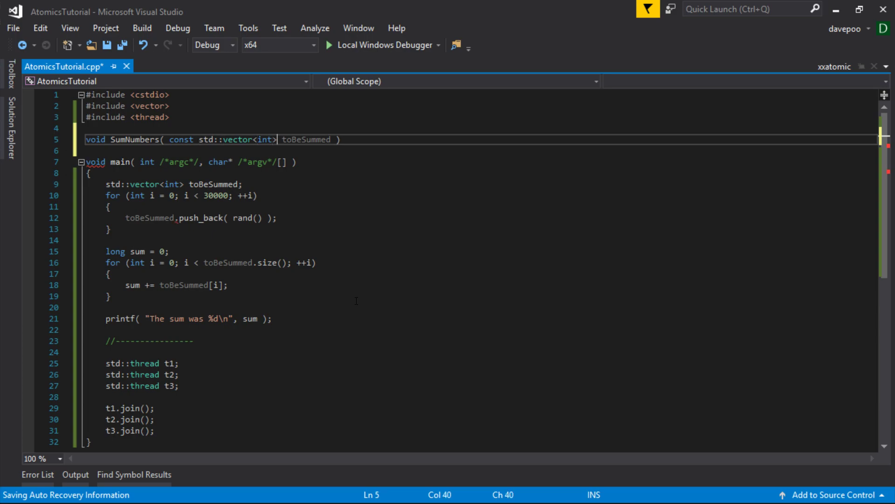
text(&)
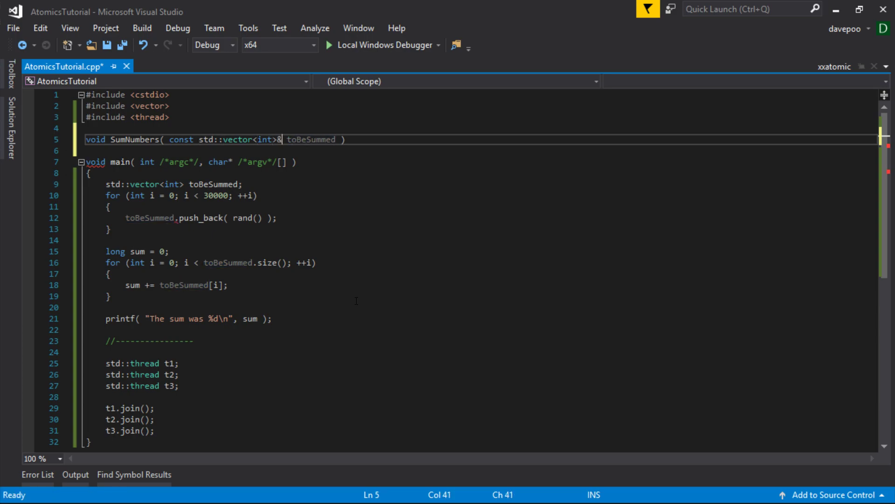
text(,)
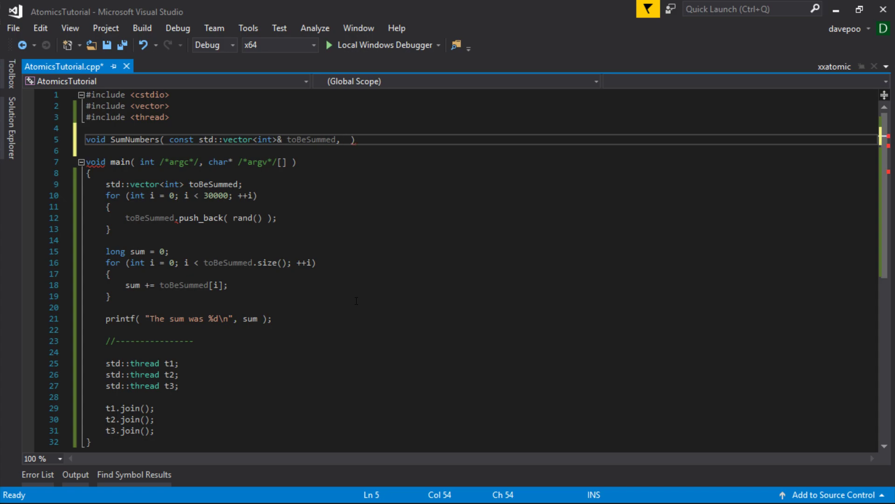
text(int)
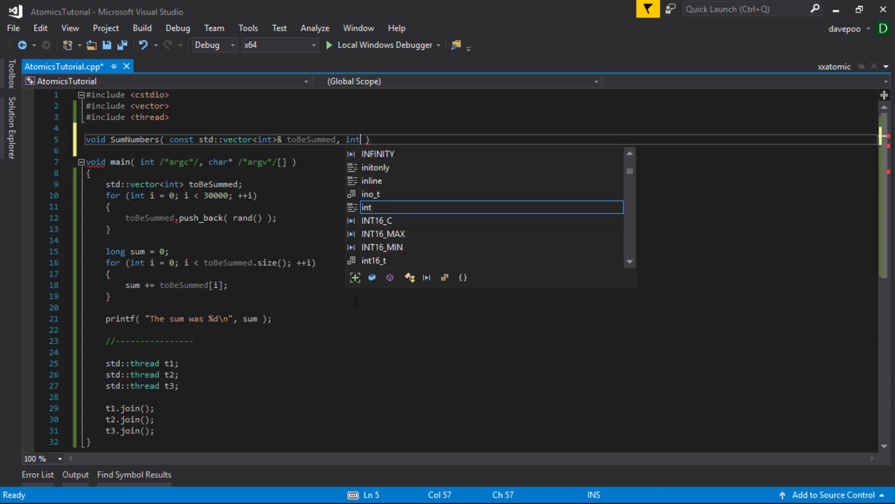
text(idxStart, int)
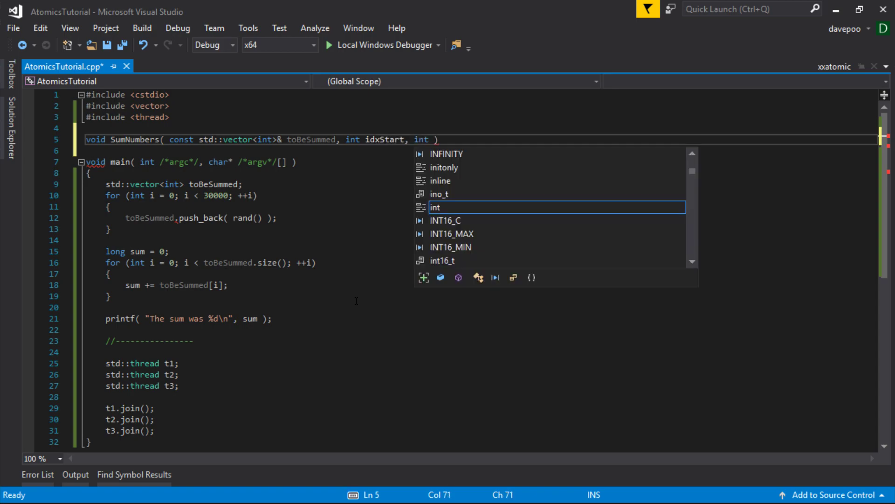
text(idxEnd)
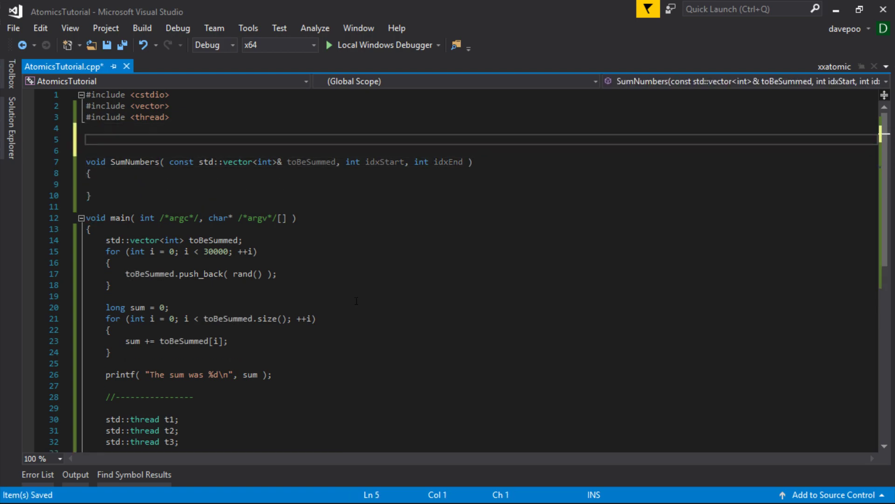
Step: Declare global long multiThreadedSum = 0 above SumNumbers
text(long m)
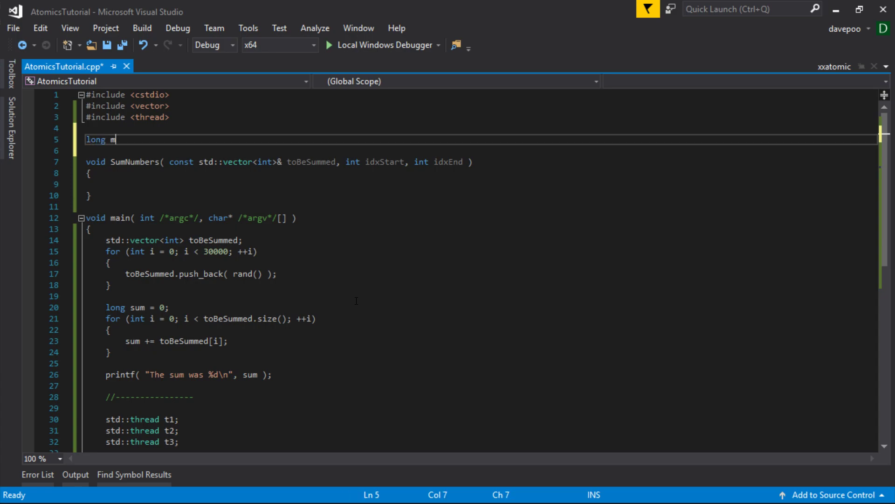
text(ulti)
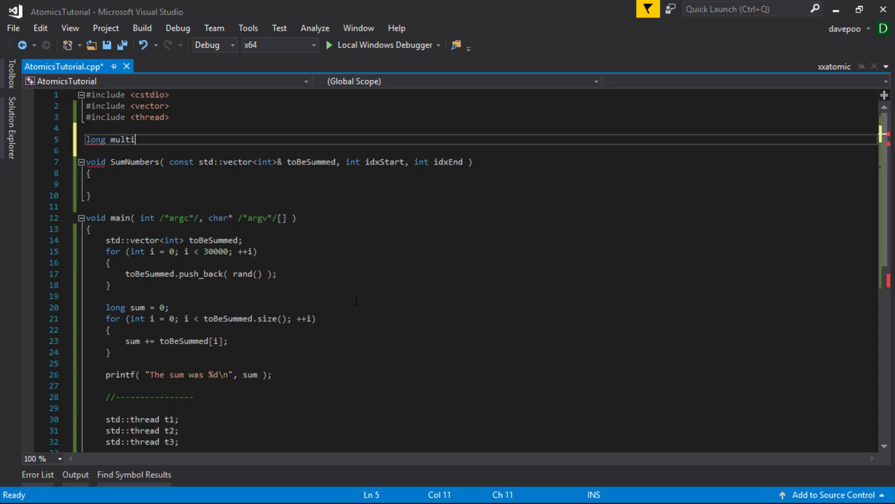
text(ThreadedSu)
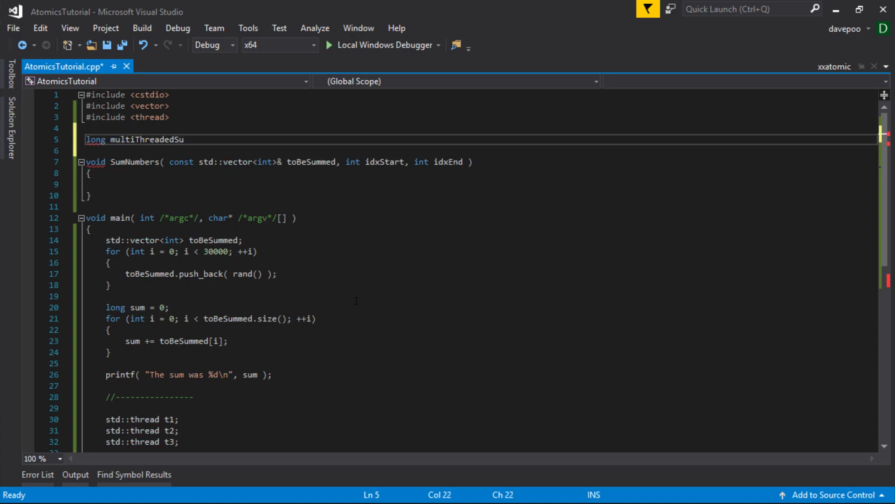
text(m = 0;)
click(481, 184)
text(for( )
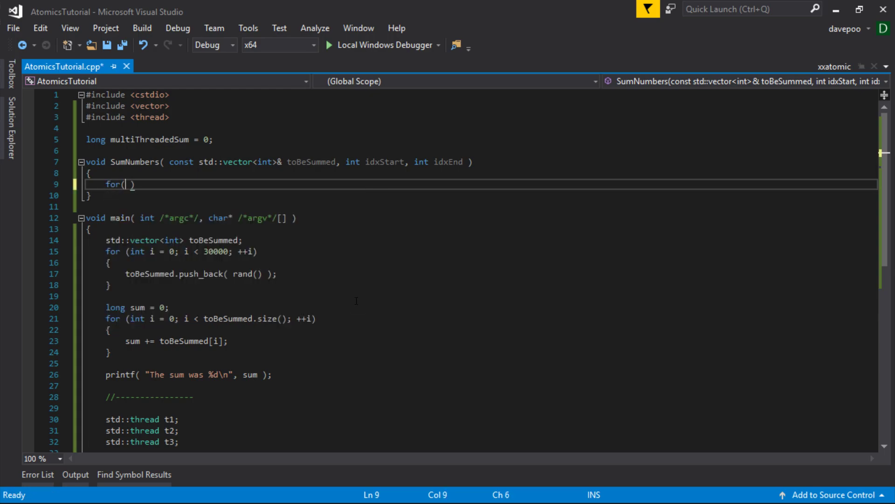
Step: Loop i from idxStart to idxEnd adding toBeSummed[i] to multiThreadedSum
text(int i =)
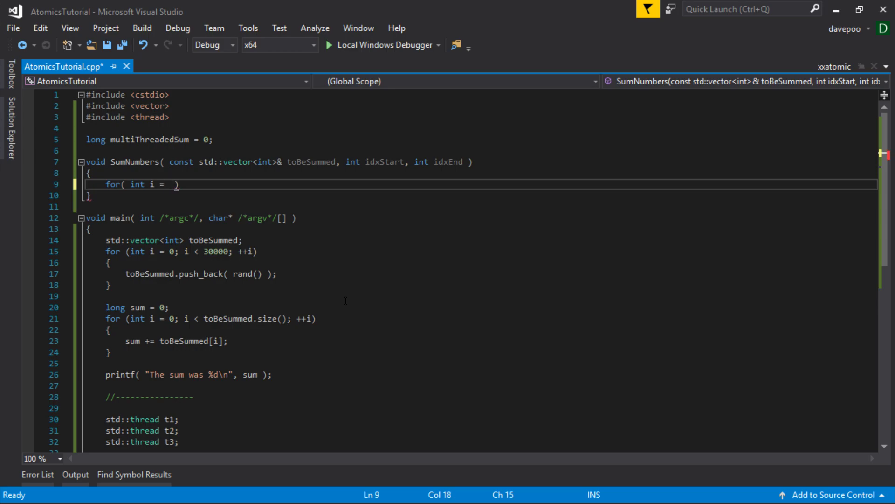
text(idxStart;)
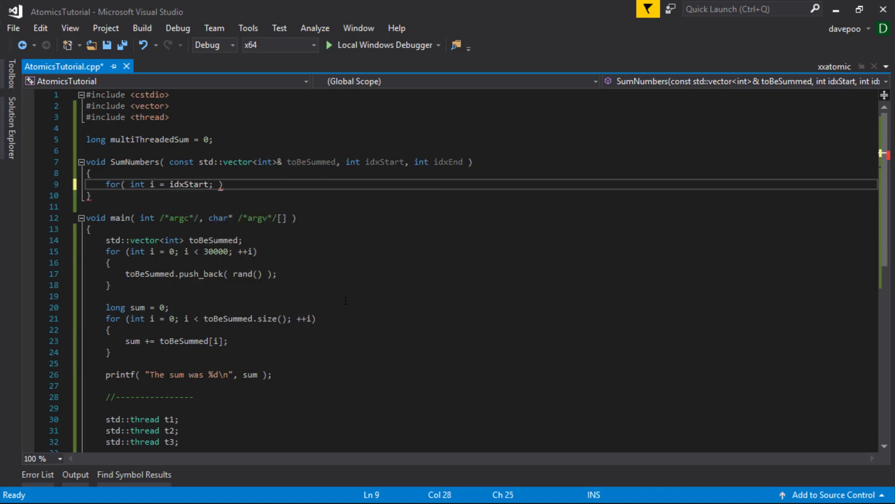
text(i <=)
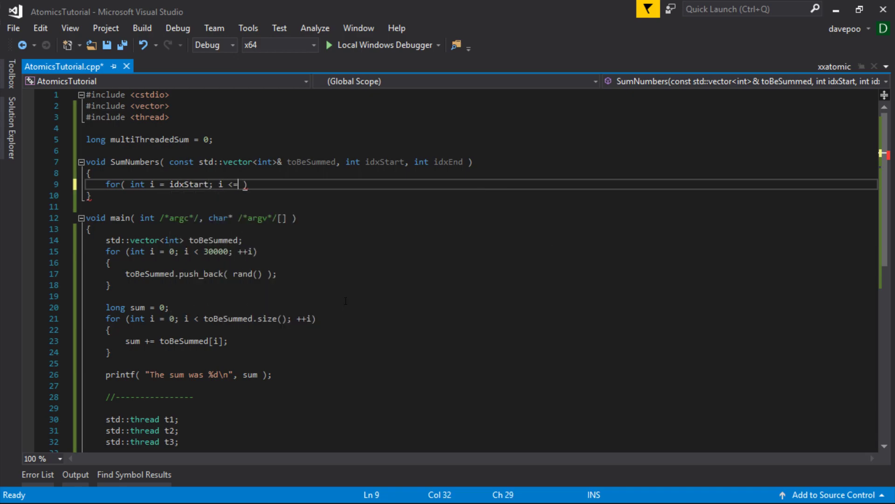
text(idxEnd;)
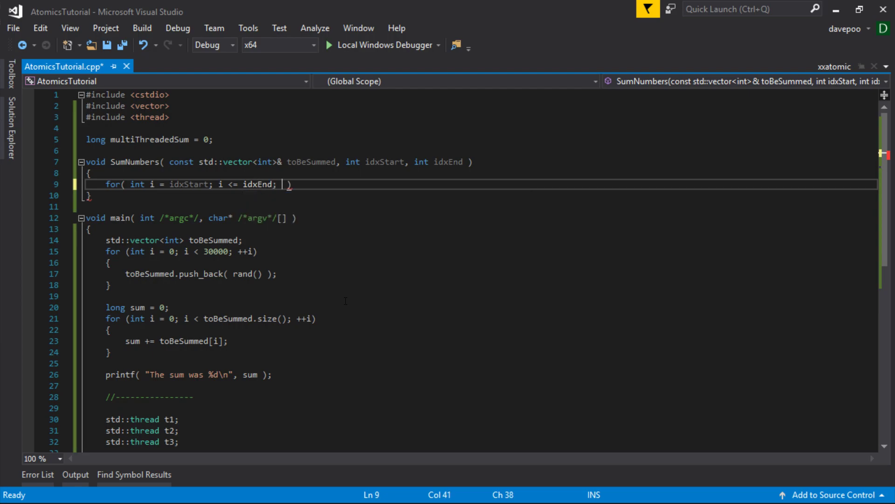
text(++i)
text({)
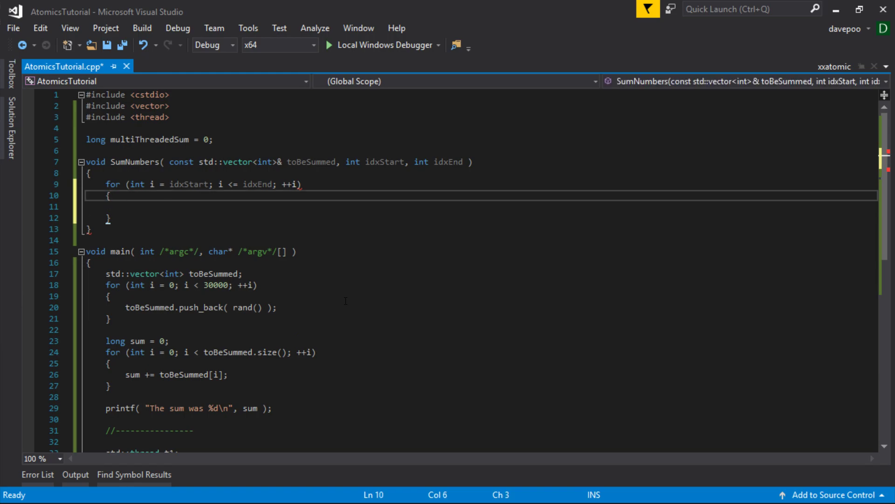
double_click(149, 139)
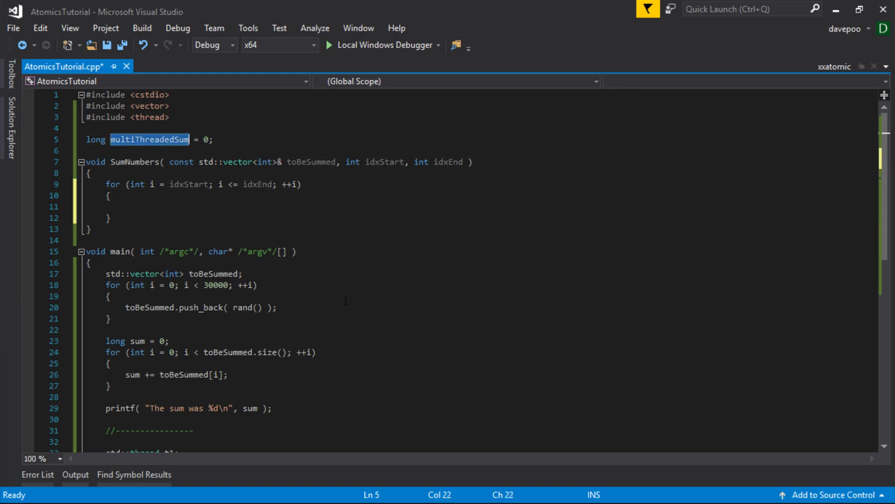
text(multiThreadedSum)
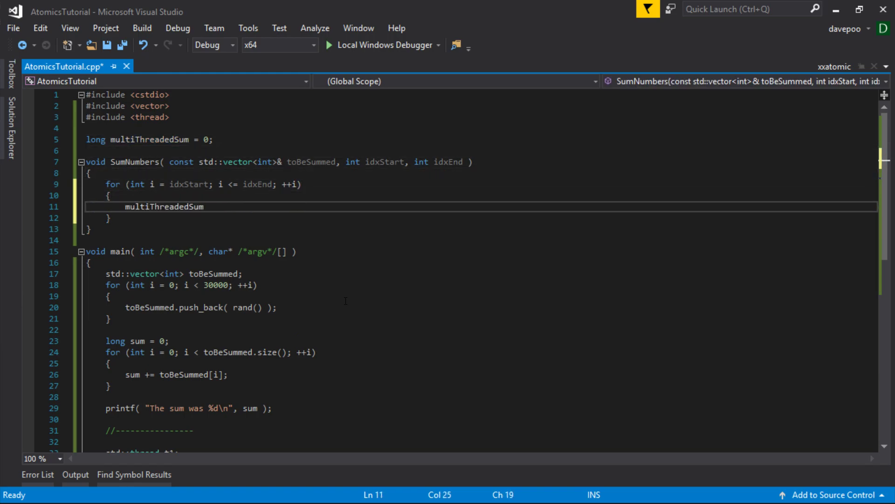
text(+= toBeSummed[)
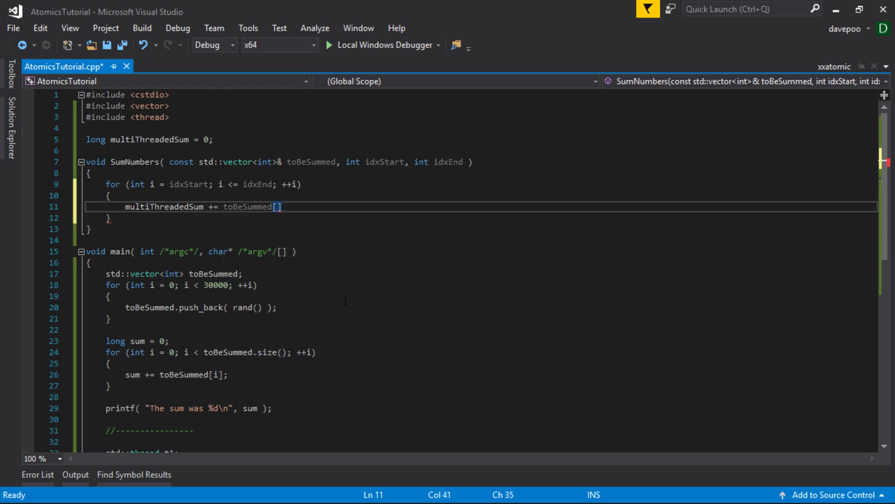
text(i];)
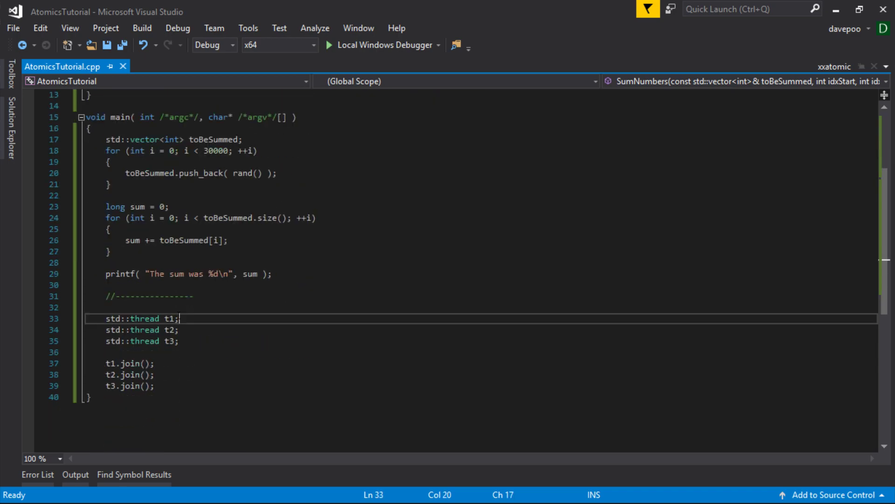
Step: Pass SumNumbers to threads t1 over 0–9999 and t2 over 10000–19999
text(( SumNumbers)
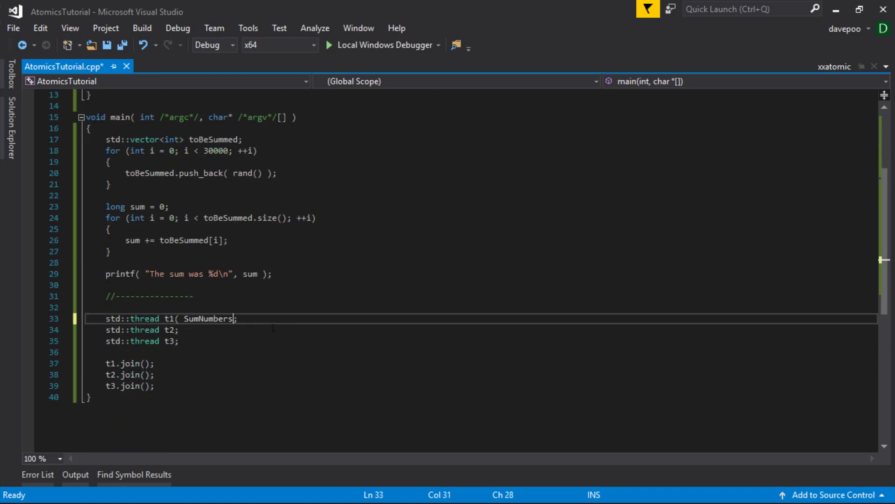
text(, 9)
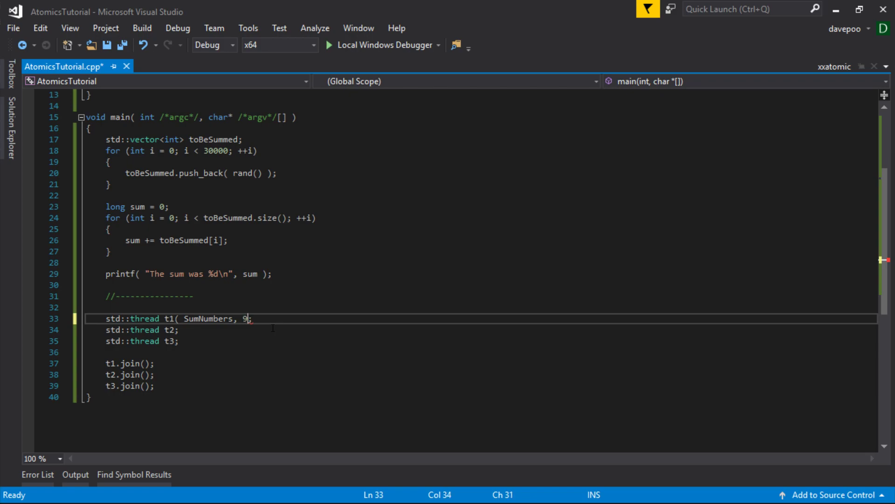
text(0,)
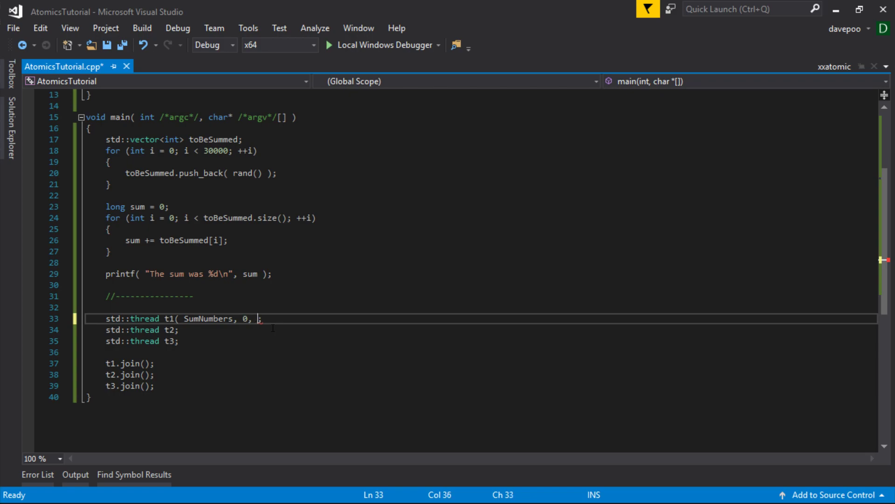
text(9999)
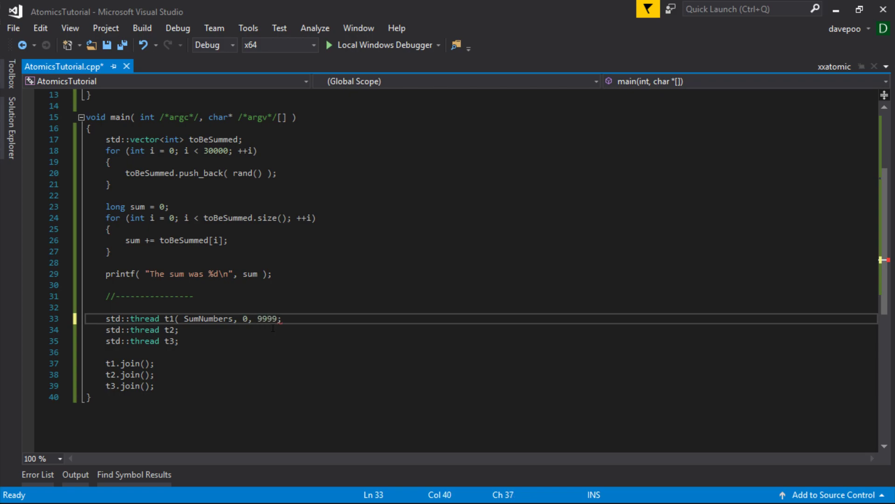
text())
click(480, 329)
text(( )
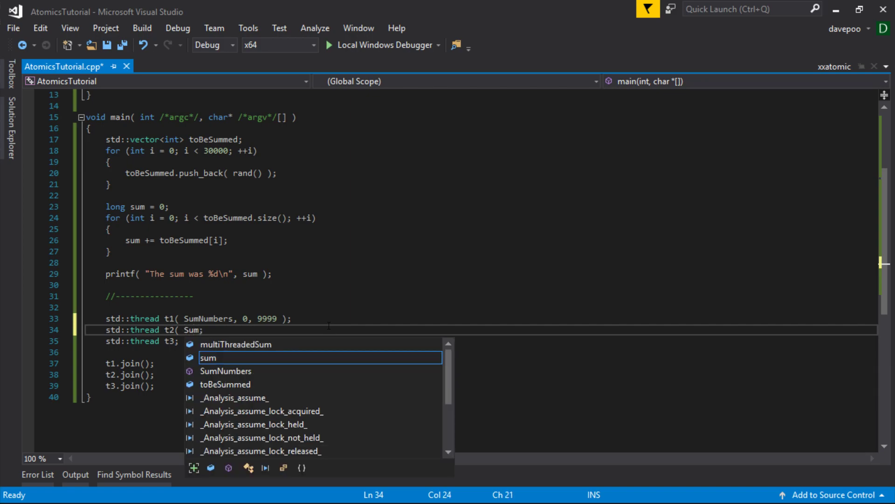
text(SumNumbers, 1)
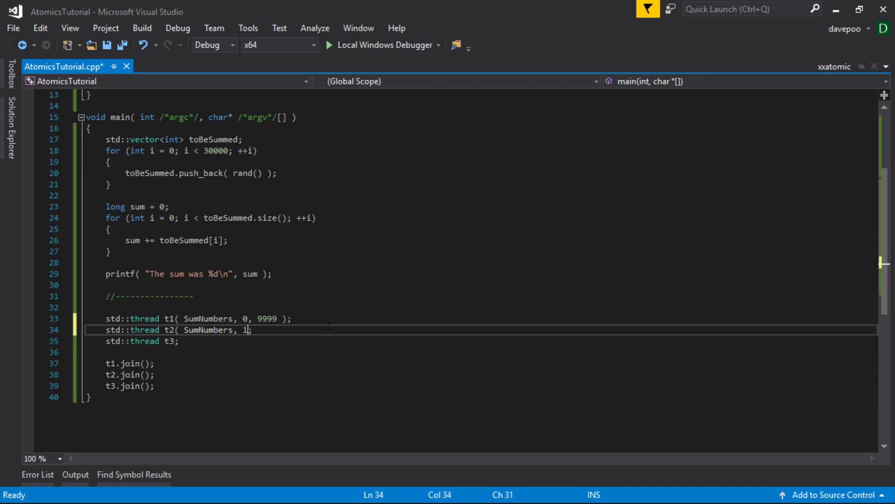
text(0000,)
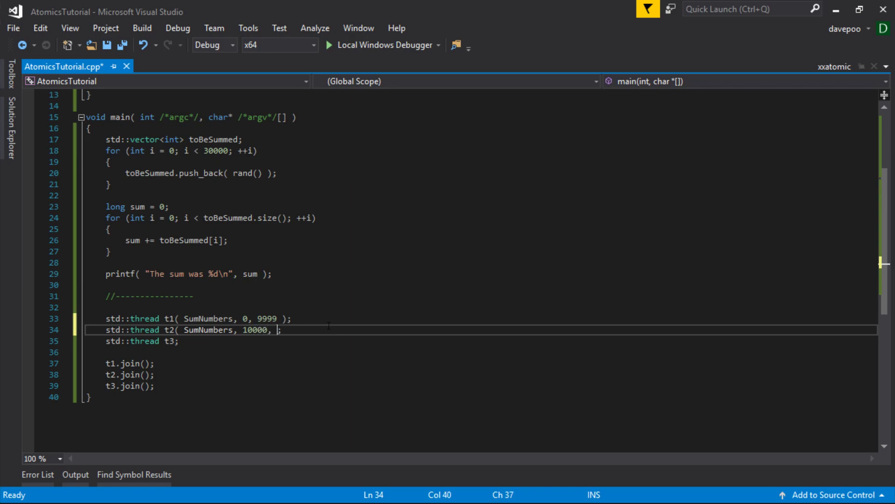
text(19999 ))
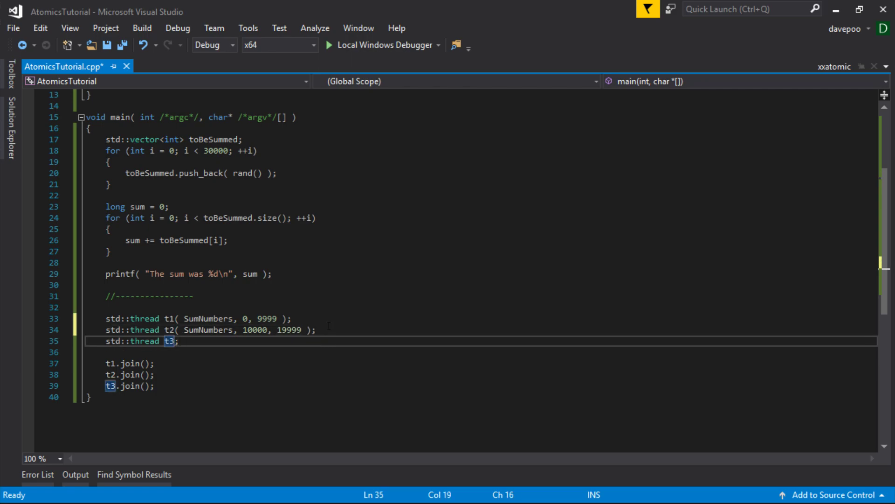
Step: Create thread t3 running SumNumbers over indices 20000 to 29999
text(( SumNumbers)
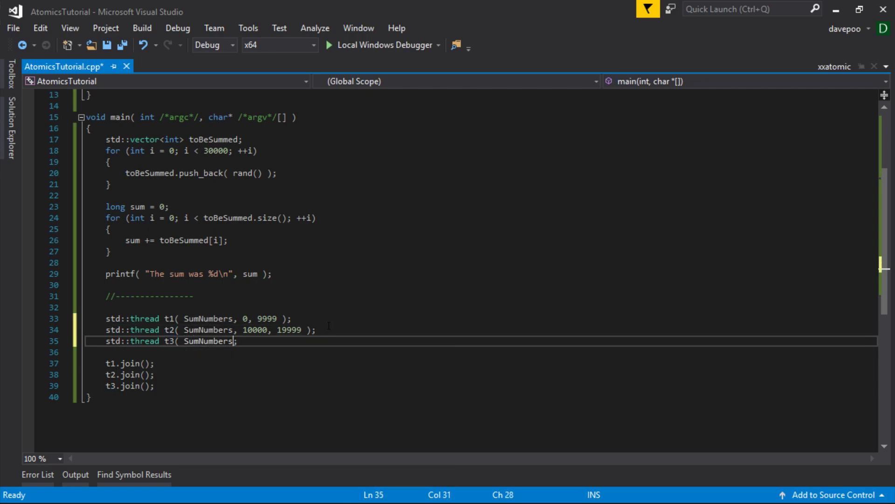
text(, 2)
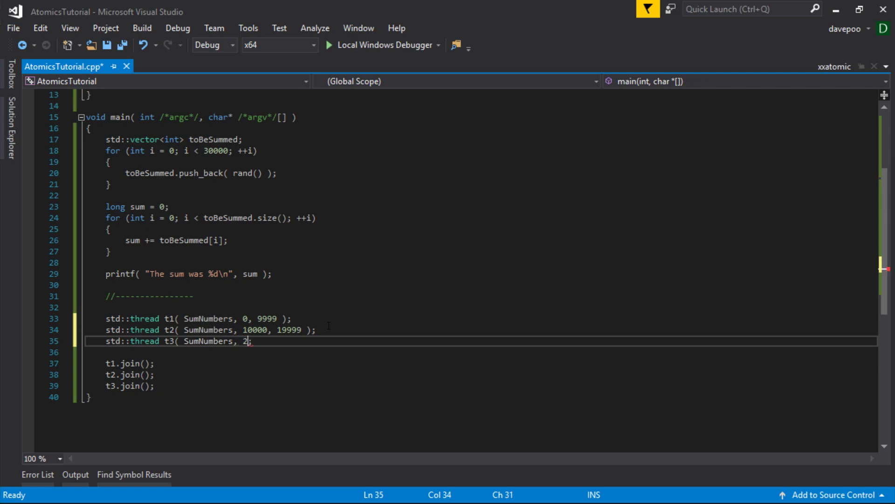
text(0000;)
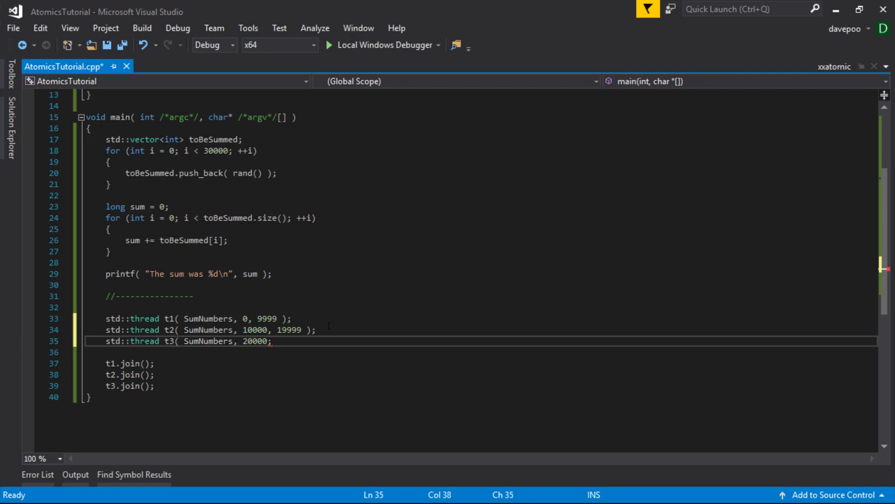
text(,)
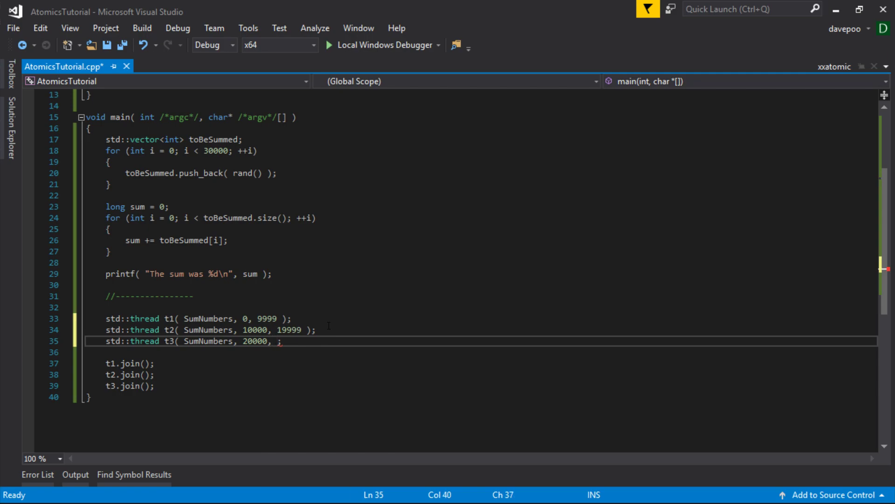
text(2999)
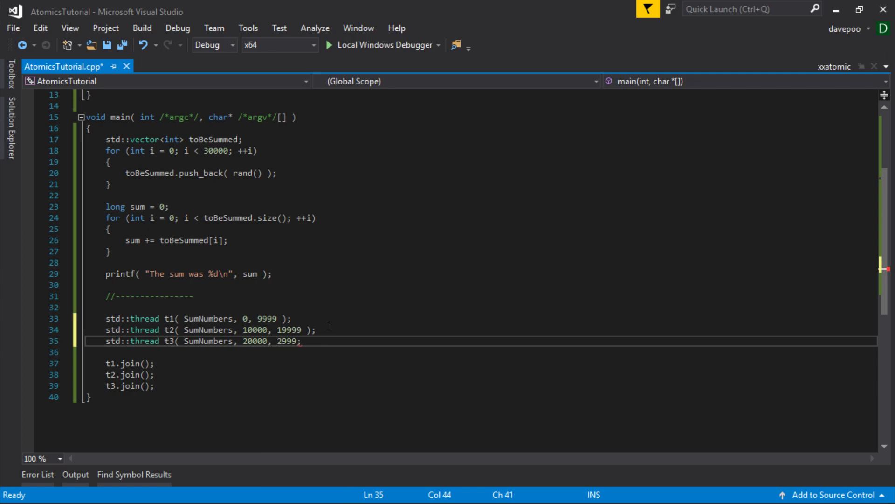
text(99)
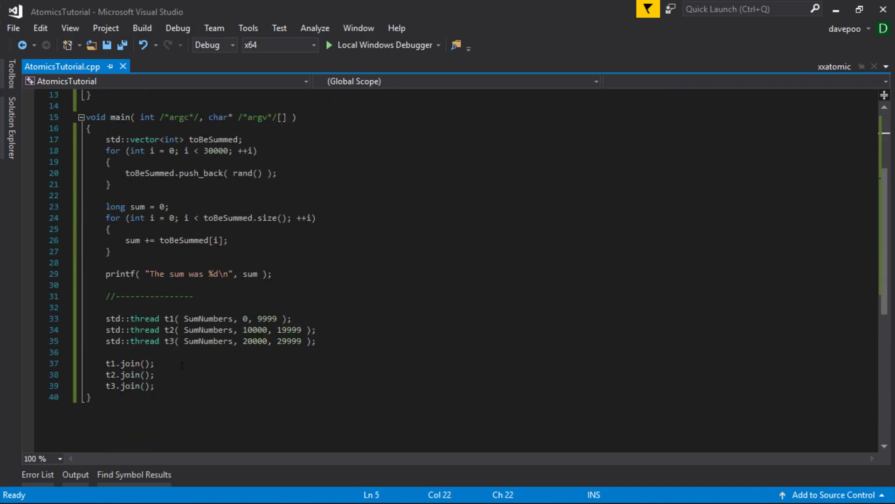
Step: Add printf( "The sum was %d\n", sum ); after the three thread joins and save
click(154, 386)
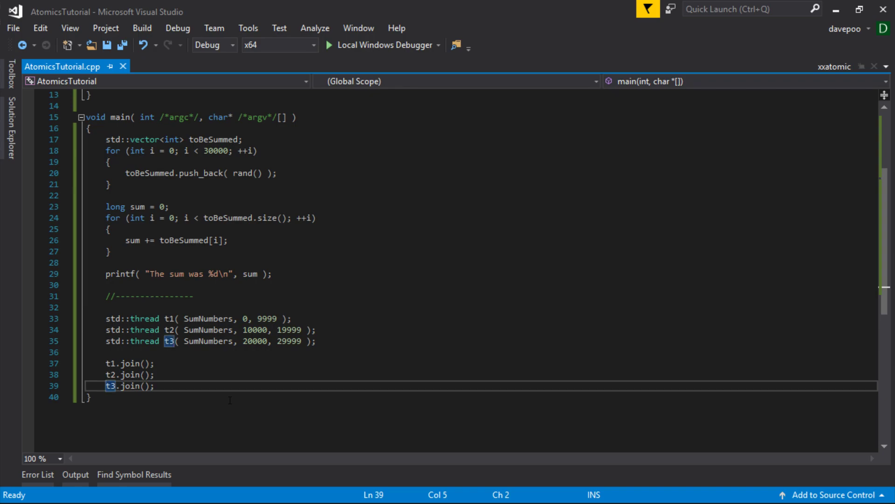
text(printf( "The sum was %d\n", sum );)
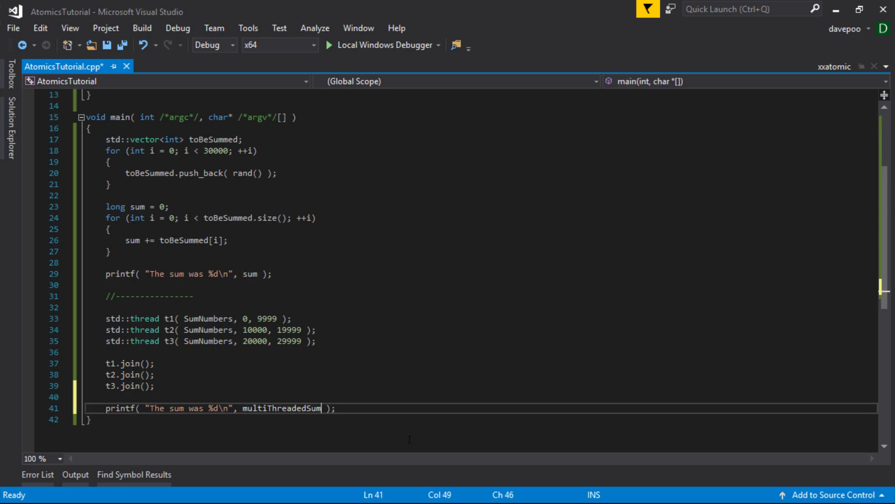
key(ctrl+s)
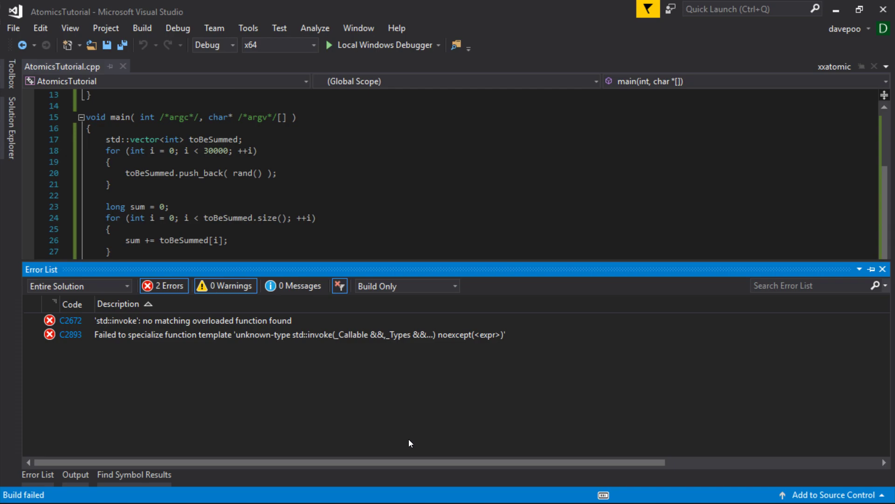
Step: Follow the first std::invoke error into the xthread header and dismiss the warning dialog
click(194, 320)
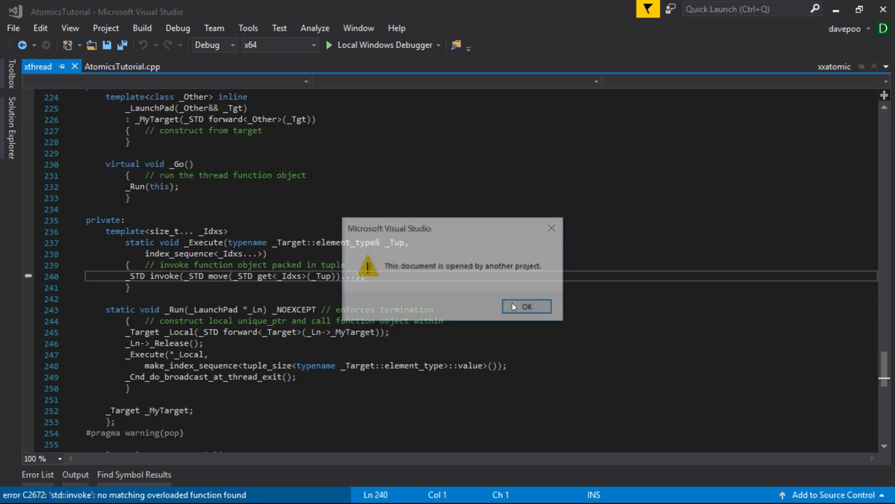
click(525, 306)
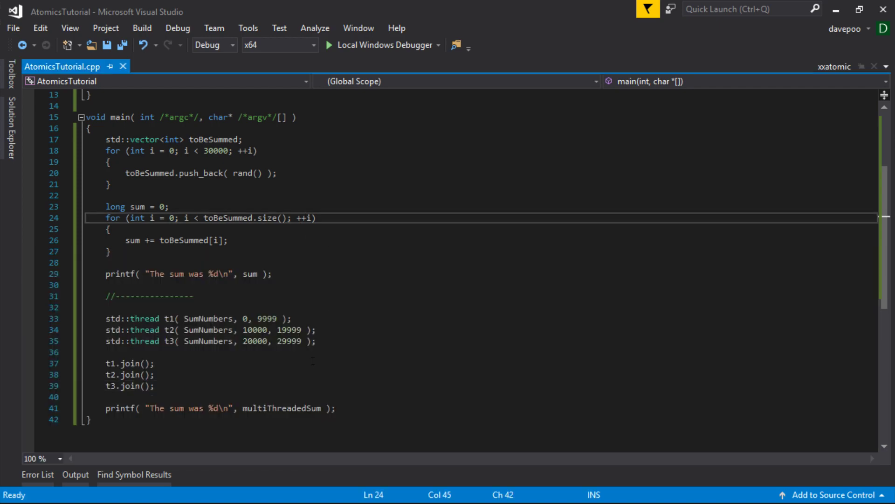
Step: Insert toBeSummed, after SumNumbers in the t1, t2 and t3 thread constructor calls
scroll(up, 3)
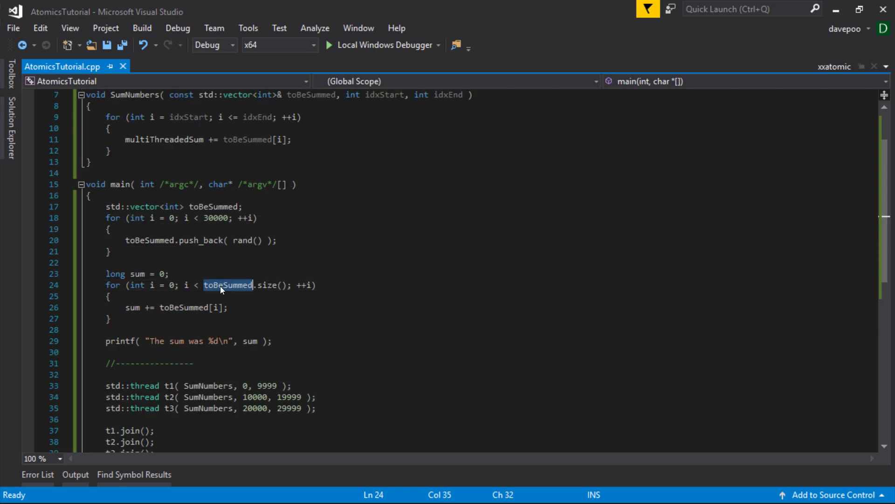
click(242, 385)
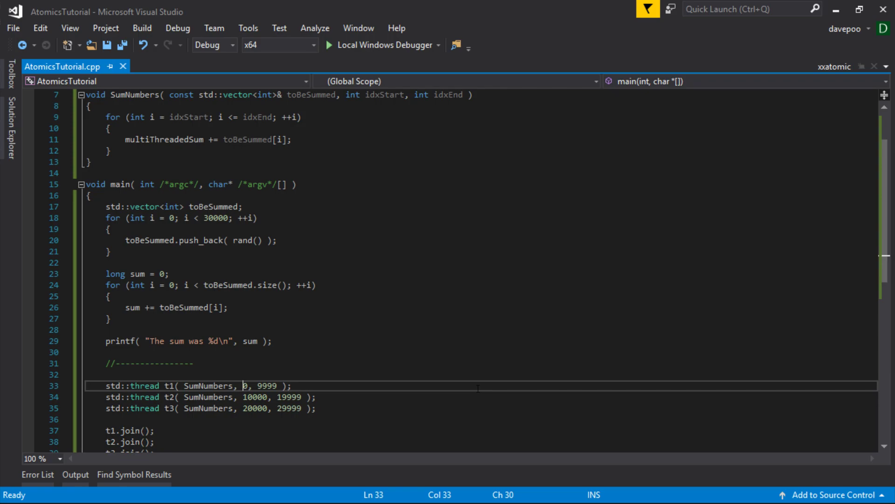
text(toBeSummed,)
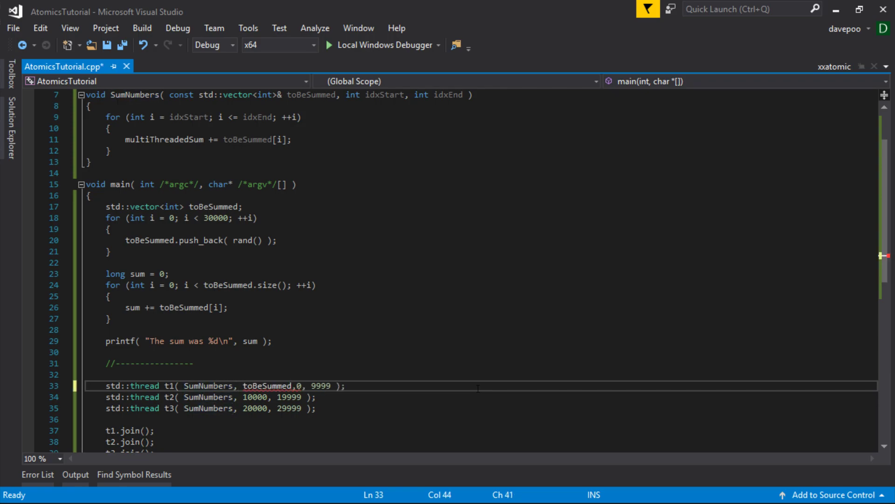
double_click(267, 386)
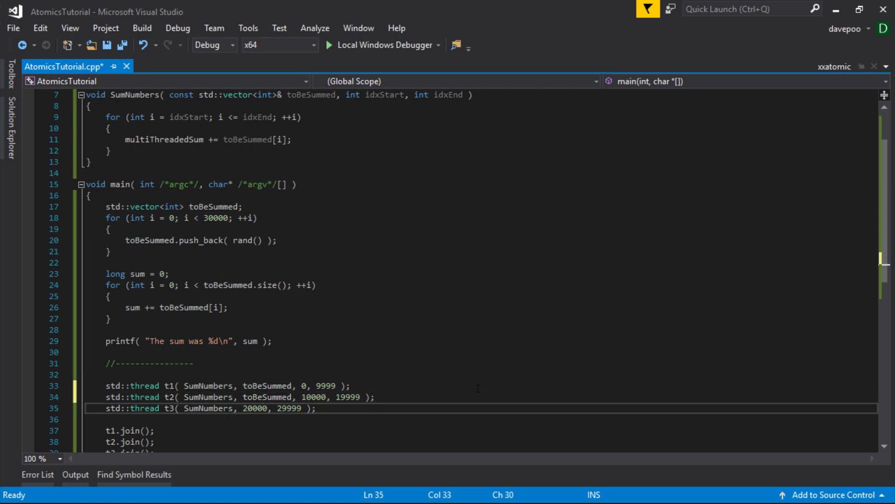
text(toBeSummed,)
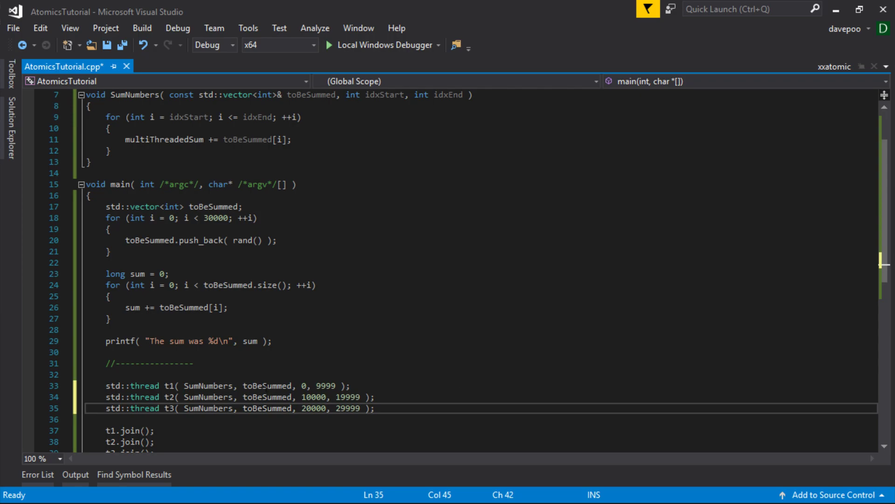
click(155, 430)
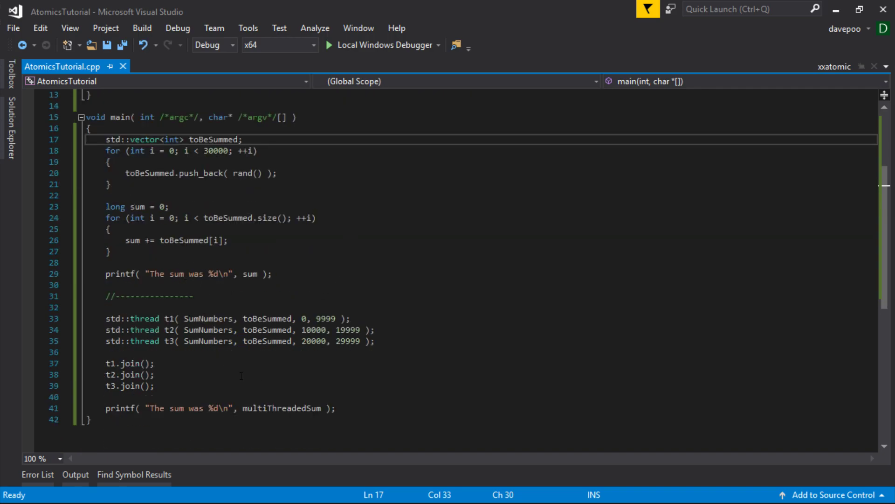
Step: Run the program and compare the sums 494667024 and 490302874
click(328, 45)
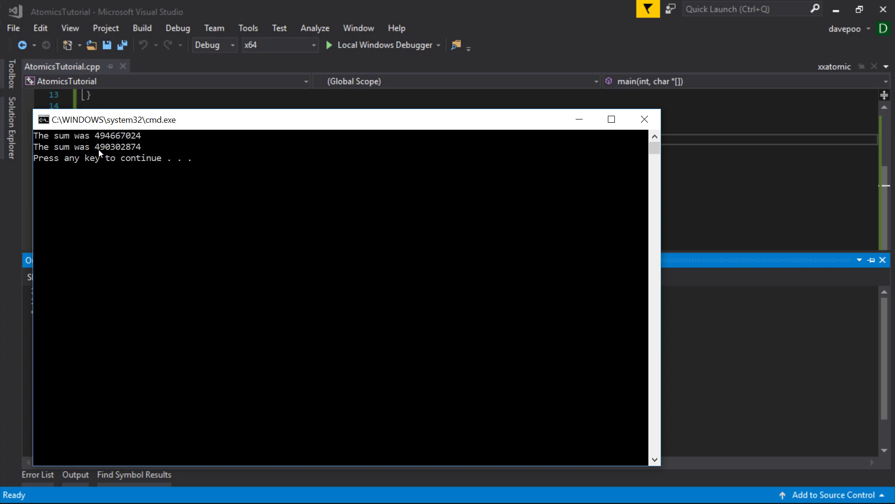
mouse_move(112, 153)
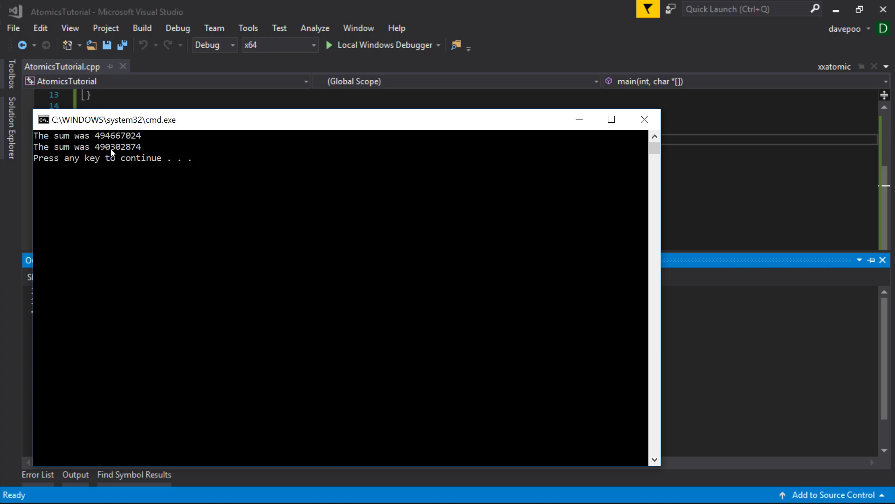
mouse_move(120, 150)
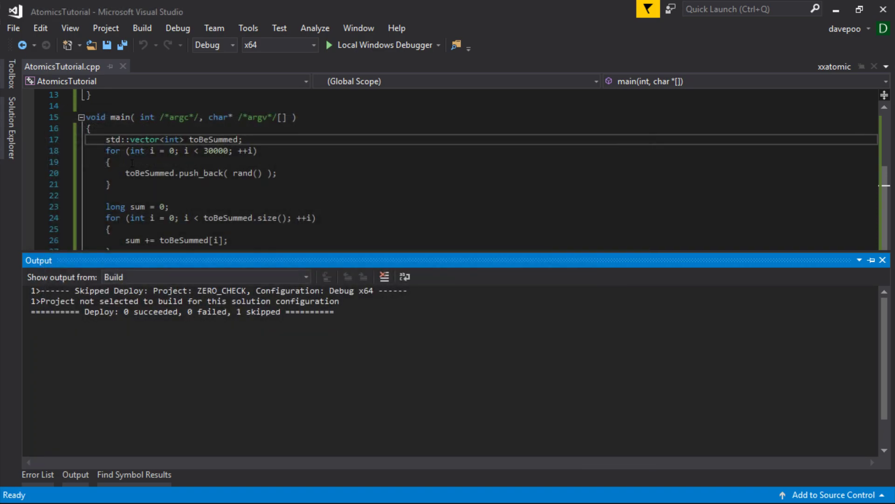
Step: Close the Output pane and highlight the multiThreadedSum += update inside SumNumbers
click(384, 277)
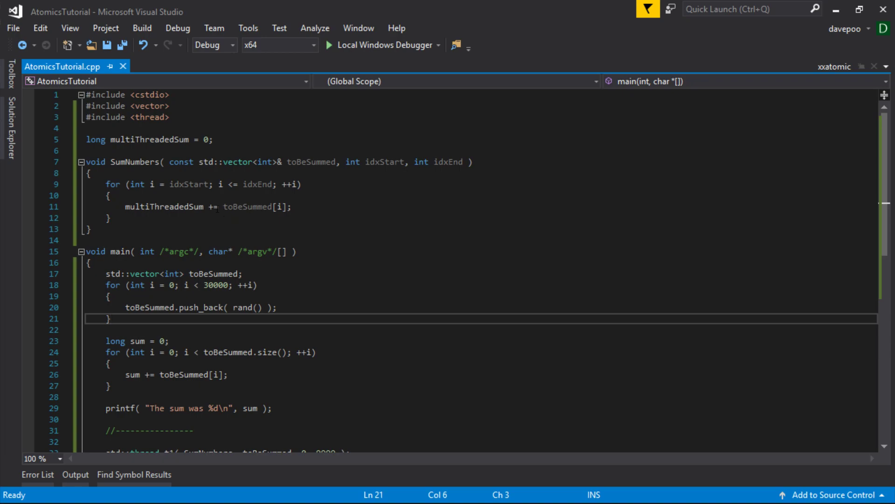
click(108, 318)
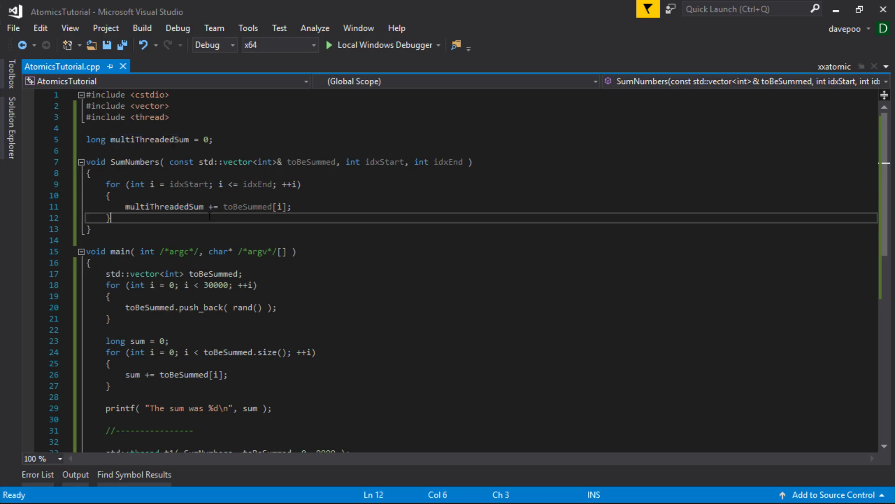
drag(125, 206, 213, 206)
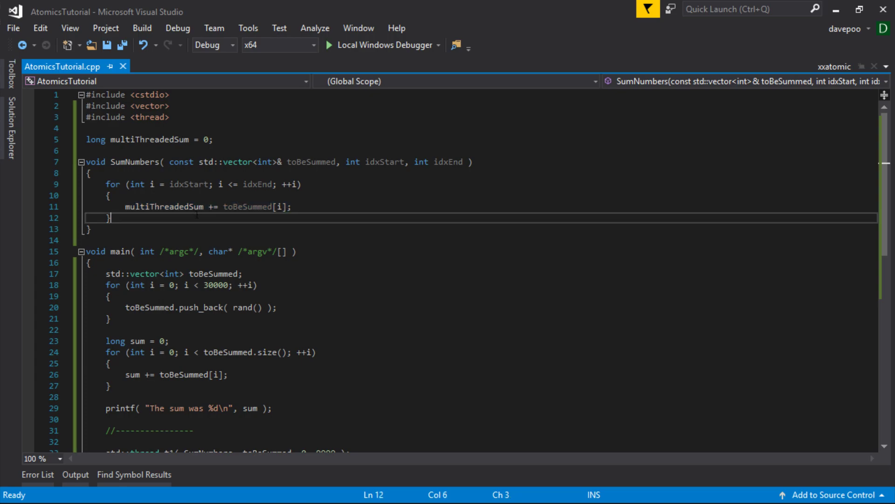
drag(125, 206, 291, 206)
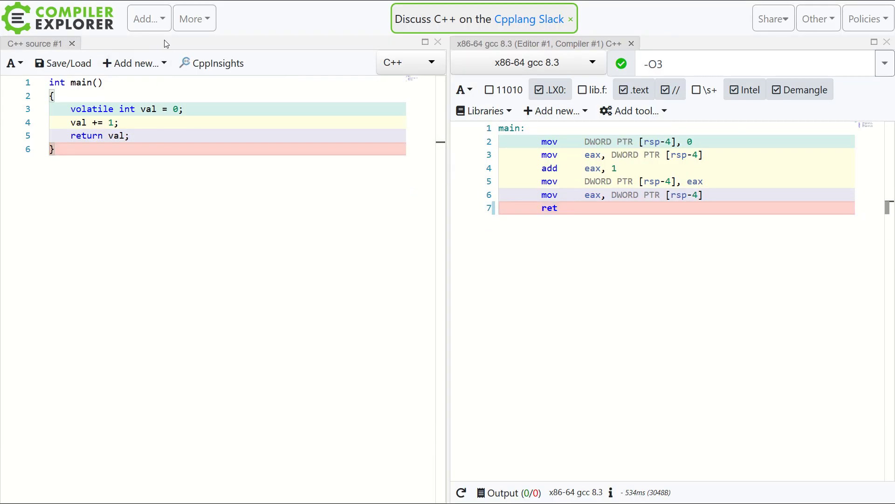
mouse_move(64, 63)
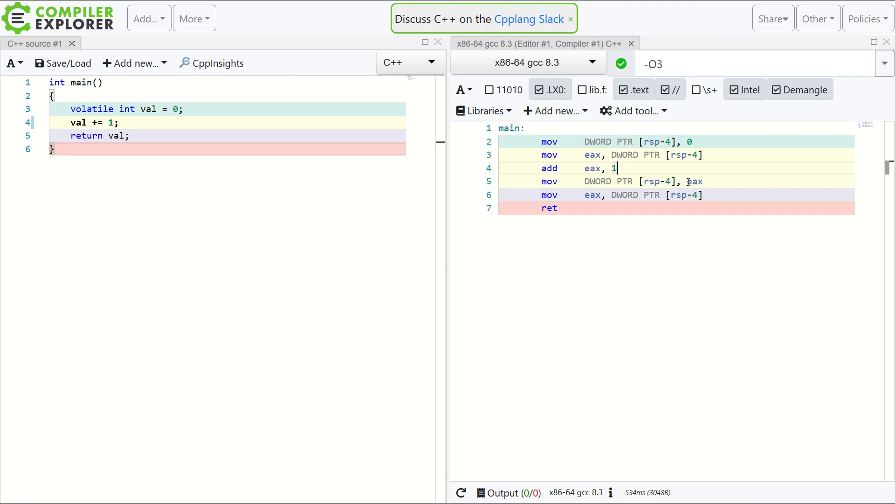
mouse_move(651, 171)
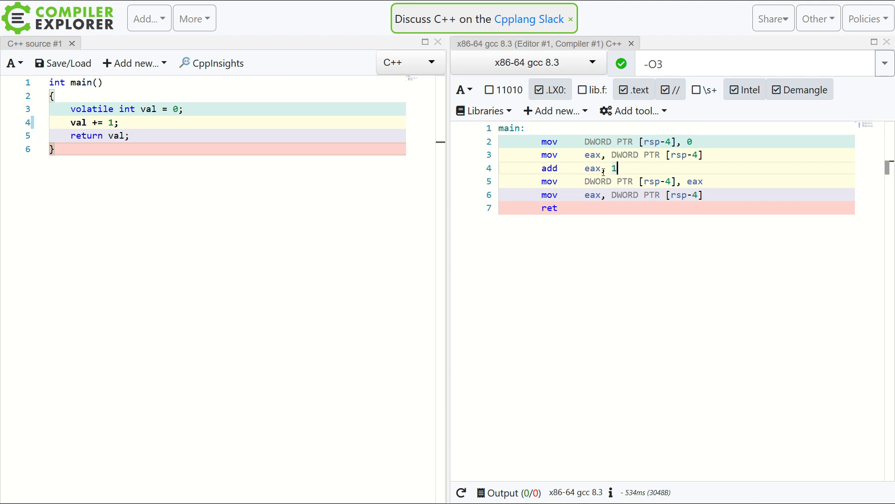
mouse_move(680, 178)
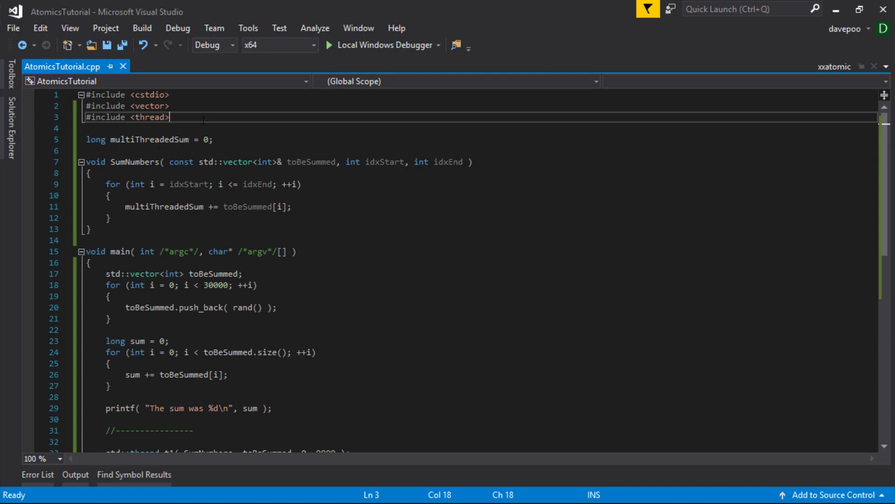
Step: Add #include <atomic> below the thread include and select the multiThreadedSum declaration
key(enter)
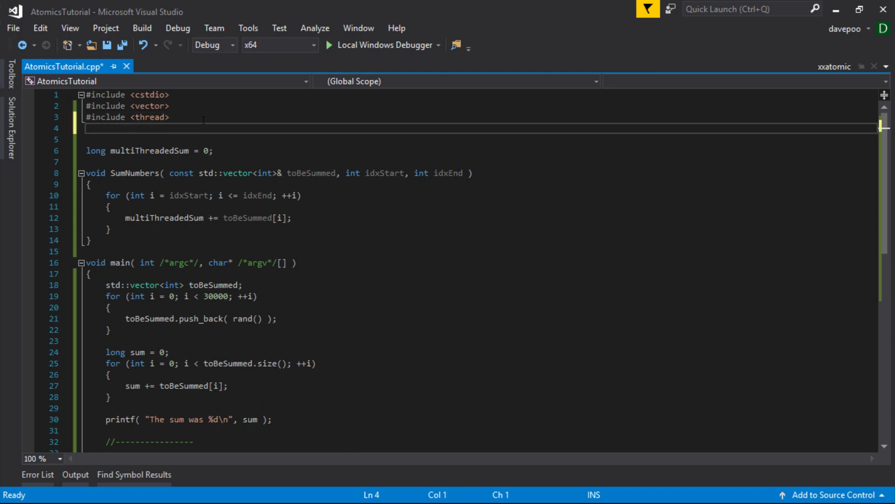
text(#incljude)
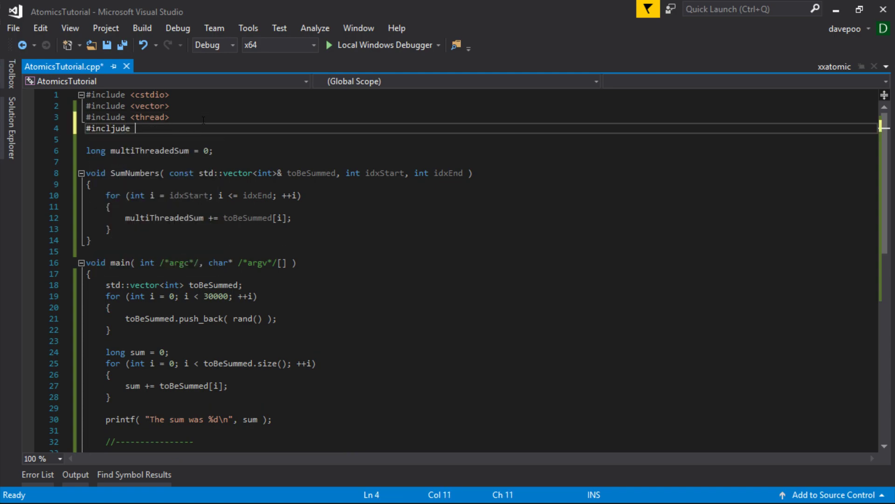
key(Backspace)
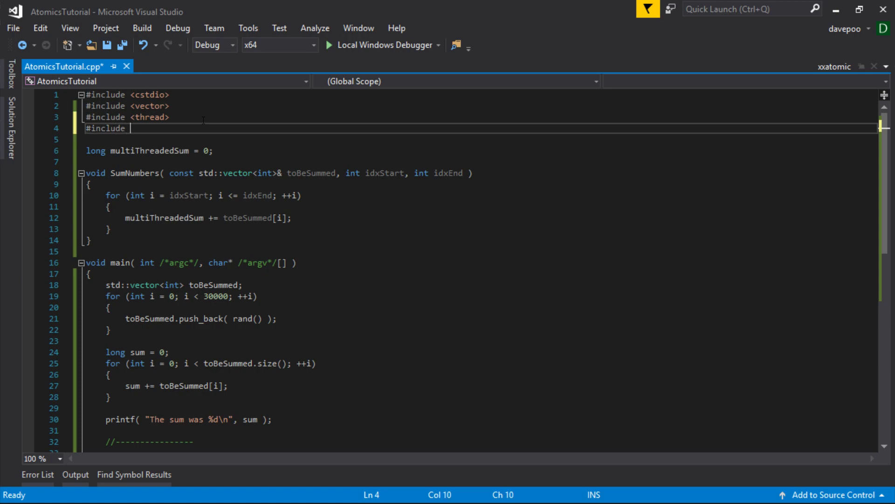
text(sto)
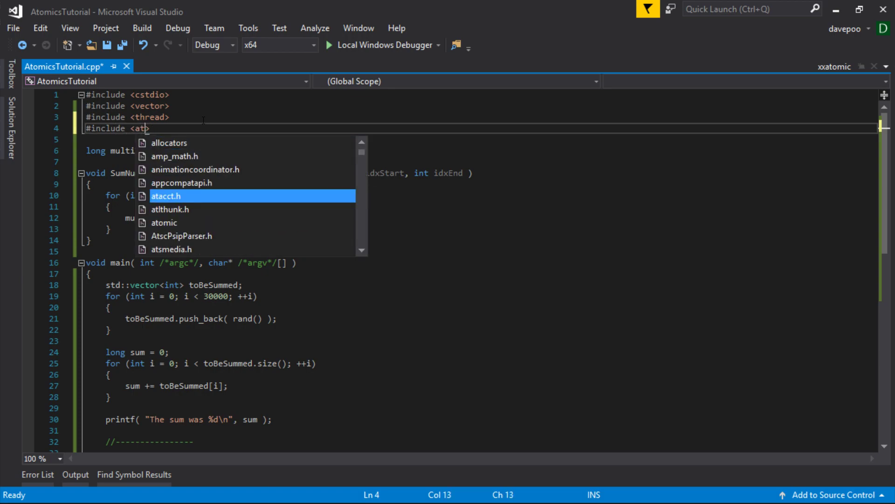
text(omic)
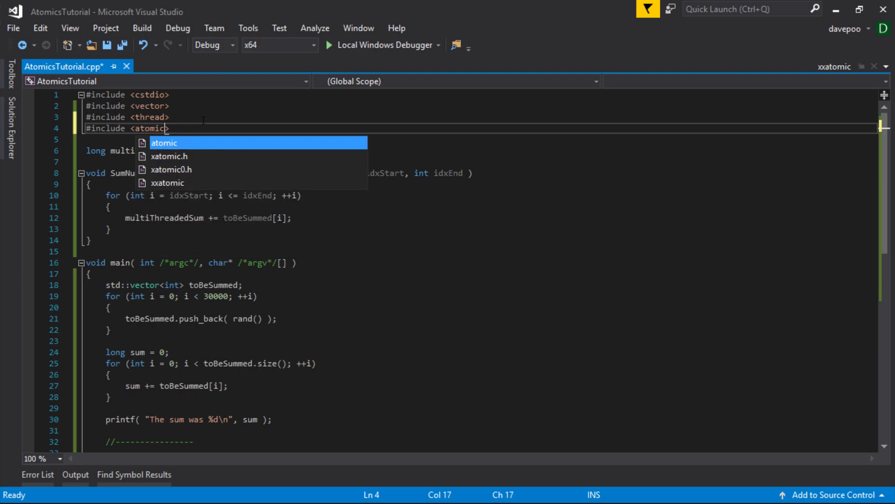
key(Enter)
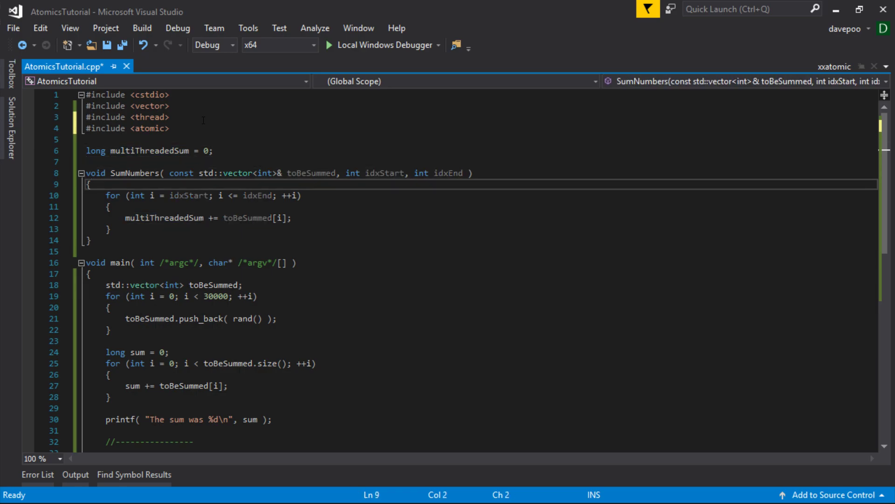
double_click(164, 218)
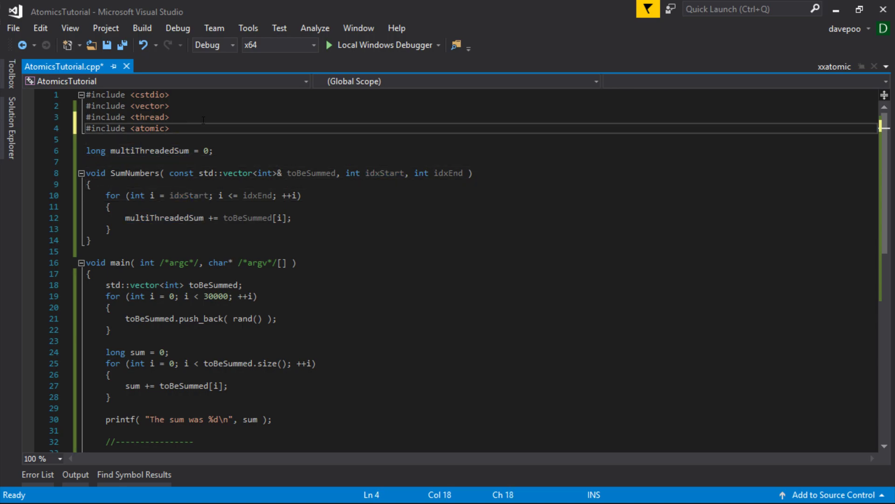
double_click(149, 150)
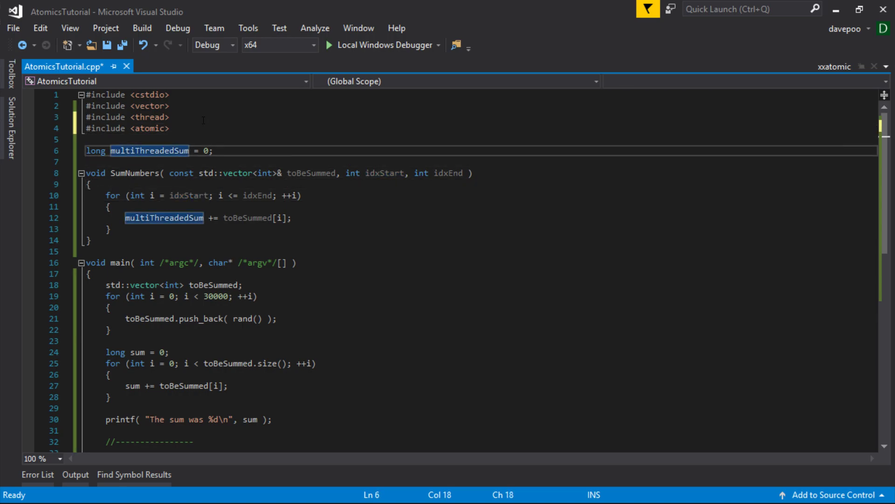
Step: Declare std::atomic<long> multiThreadedSum( 0 ); in place of the long declaration and save
click(86, 150)
text(//)
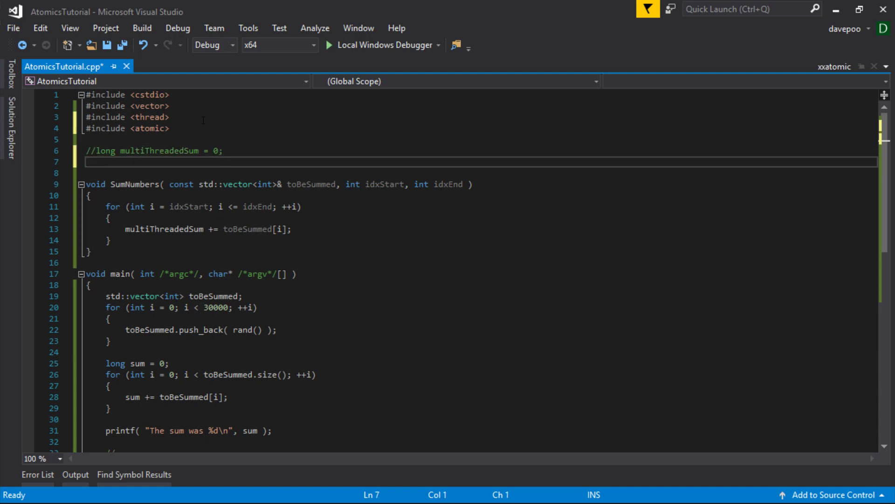
text(std::a)
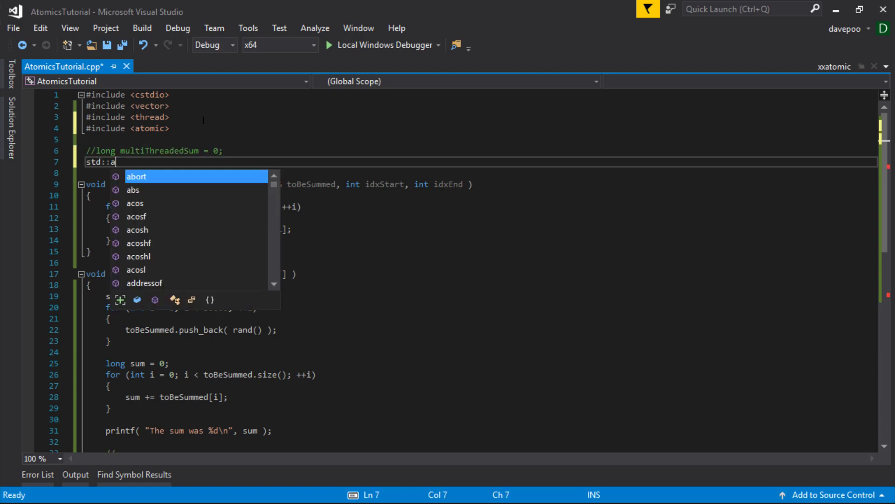
text(tomic)
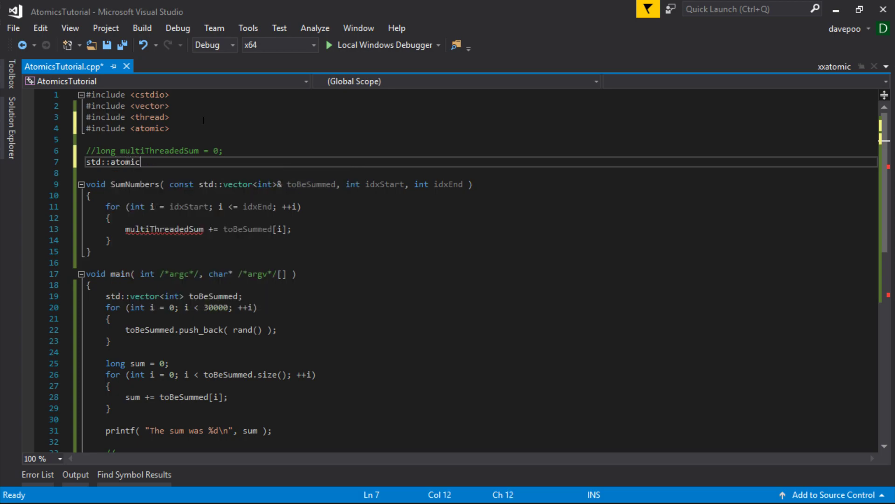
text(<long>)
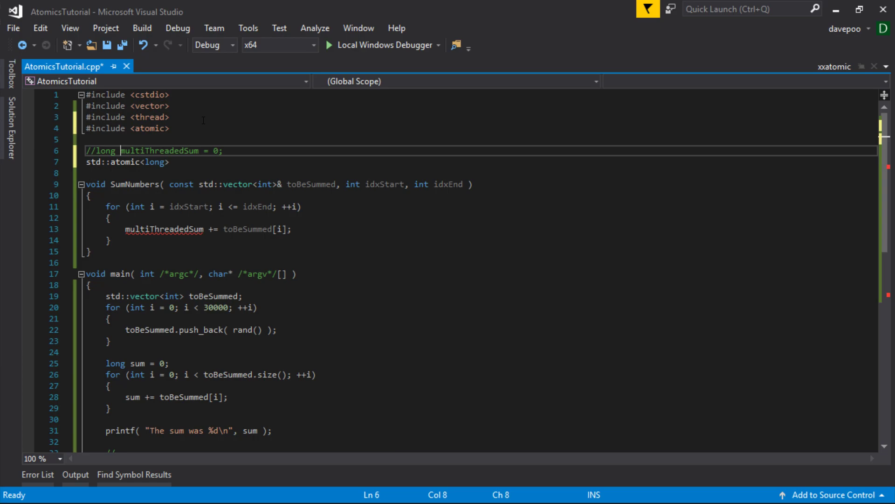
text(multiThreadedSum())
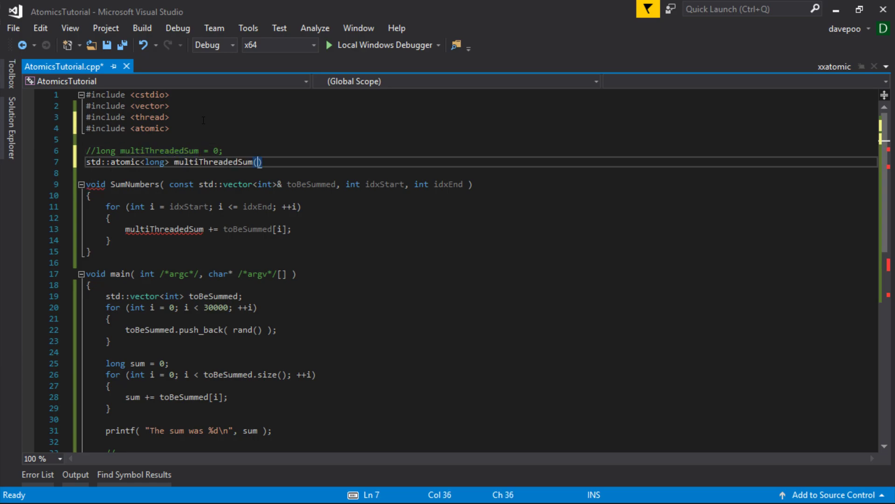
text(0)
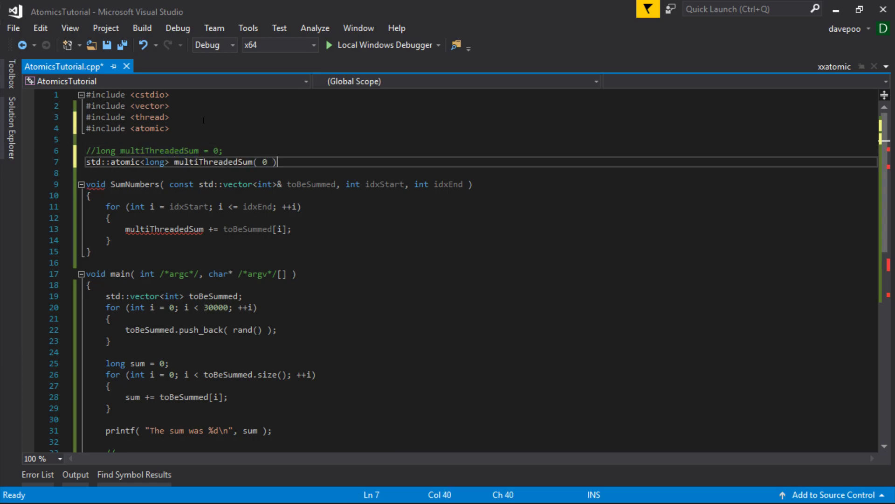
text(;)
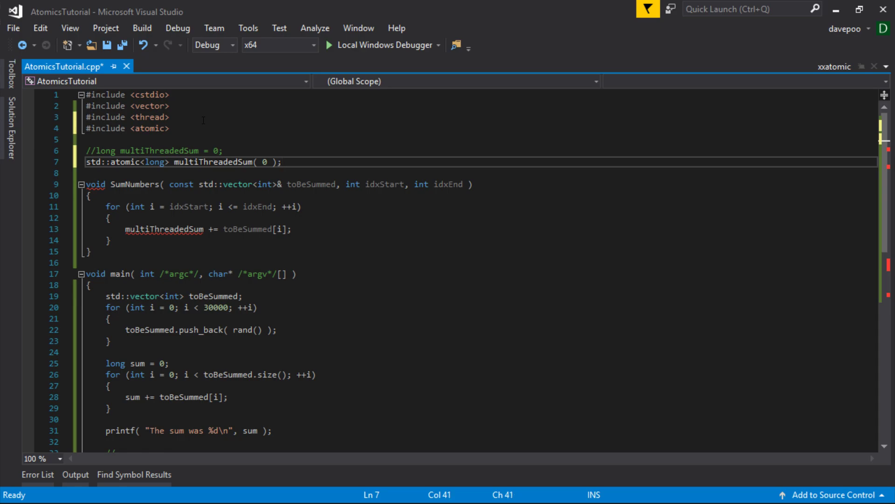
key(ctrl+s)
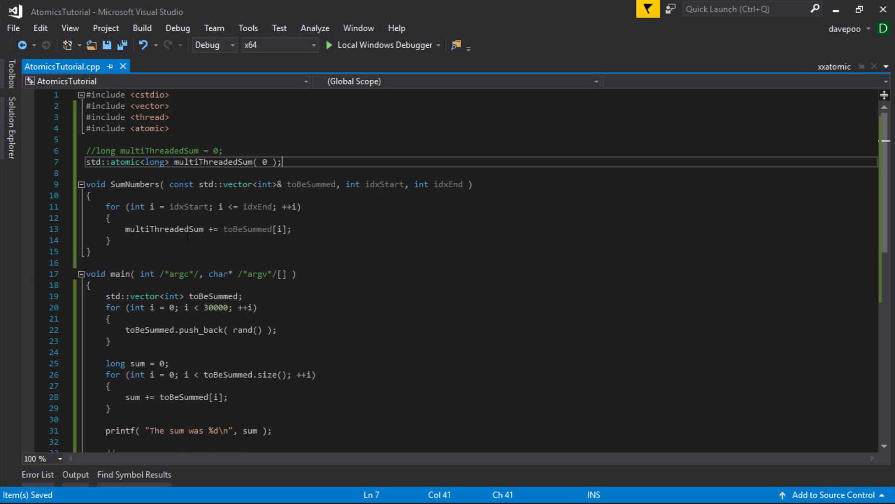
Step: Change the final printf argument to multiThreadedSum.load()
scroll(down, 3)
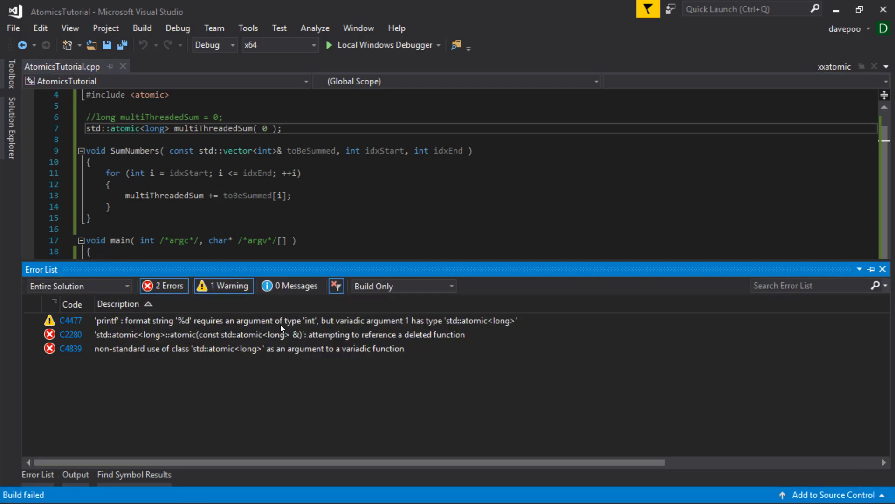
mouse_move(234, 318)
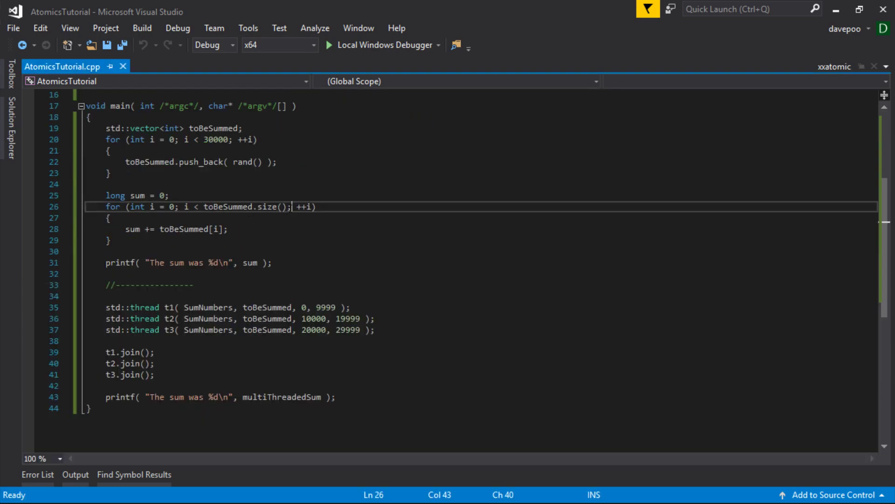
double_click(281, 296)
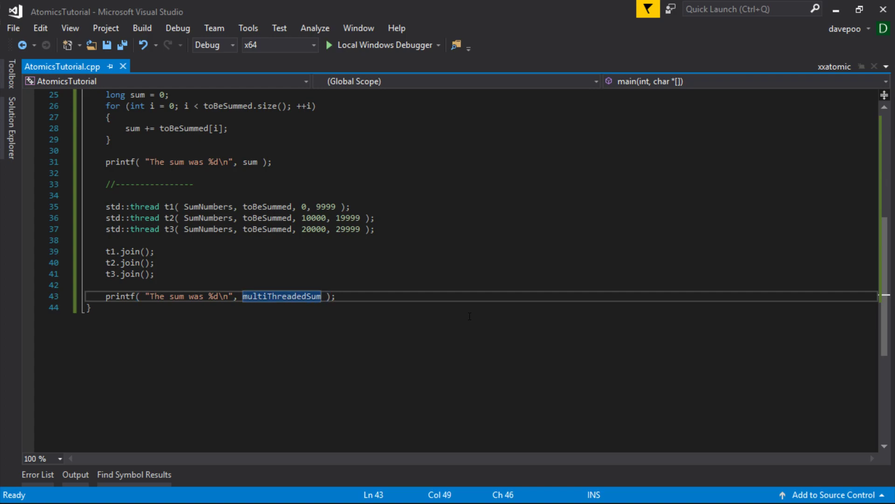
text(.load())
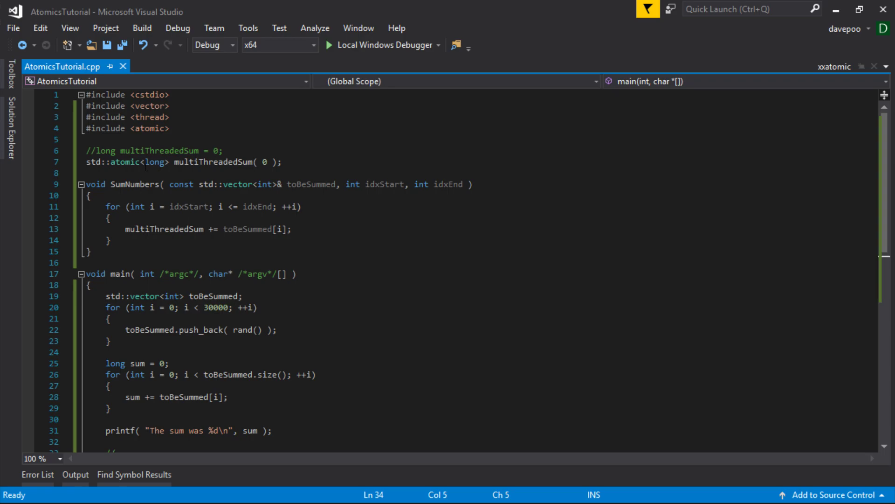
mouse_move(214, 234)
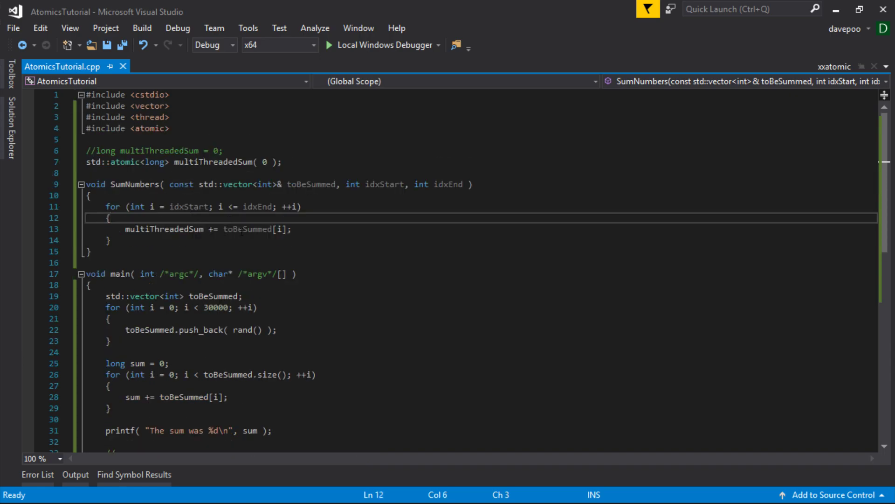
mouse_move(247, 229)
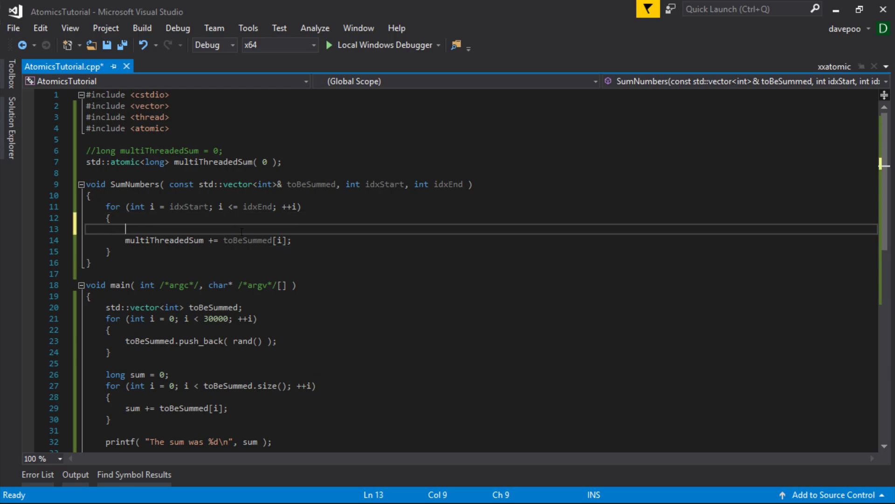
text(/)
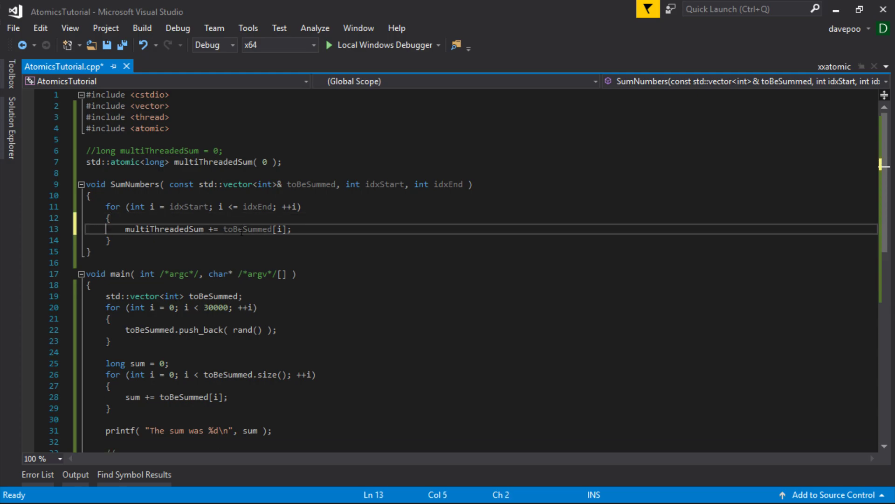
double_click(164, 229)
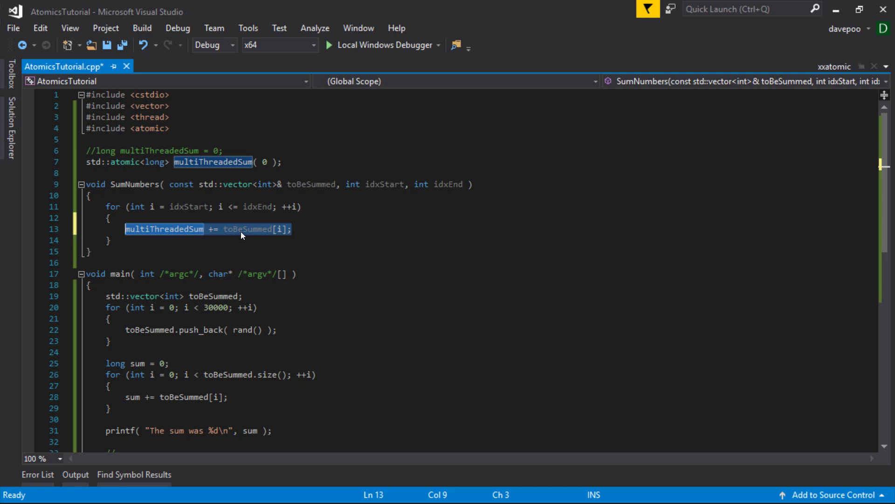
click(291, 229)
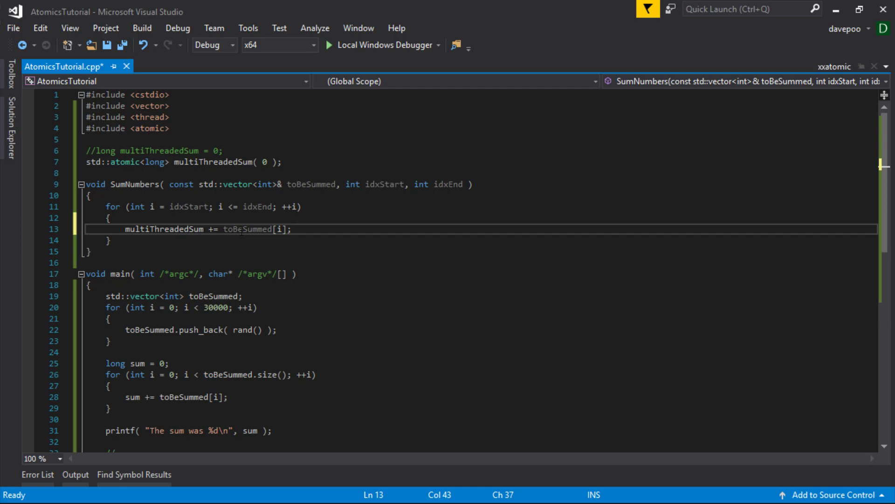
Step: Highlight the loop's increment statement and scroll through the code while explaining
double_click(164, 229)
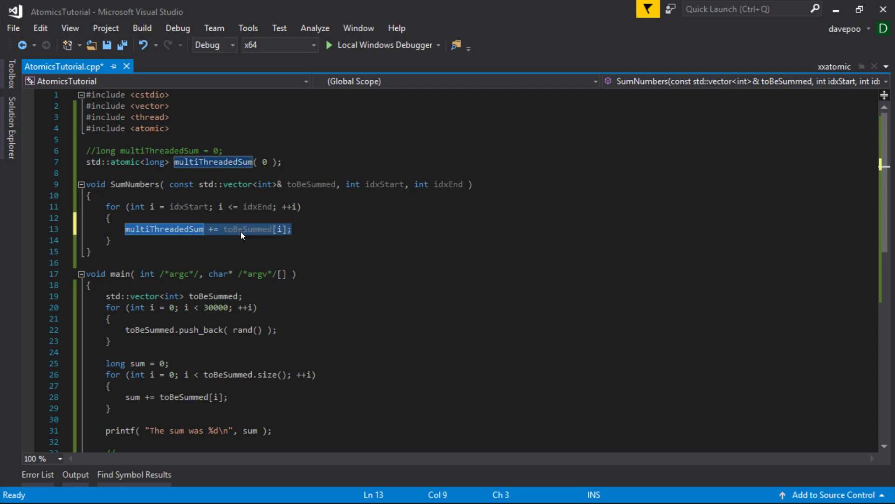
scroll(down, 3)
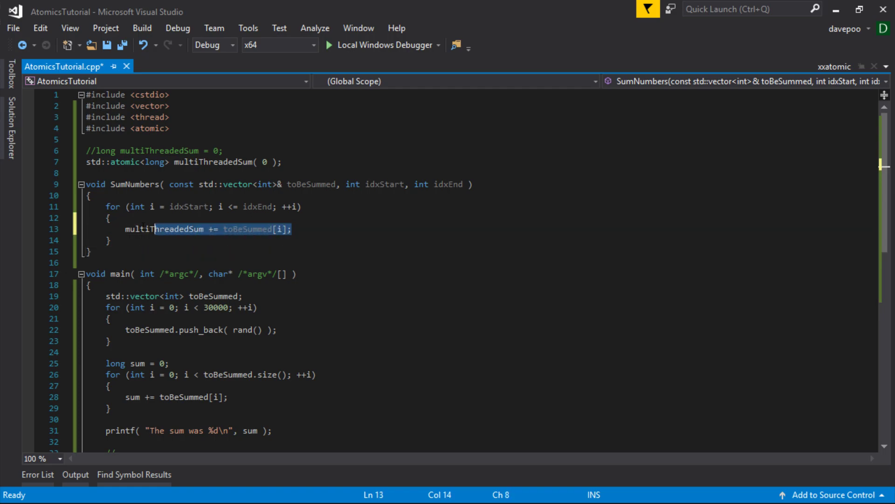
click(109, 218)
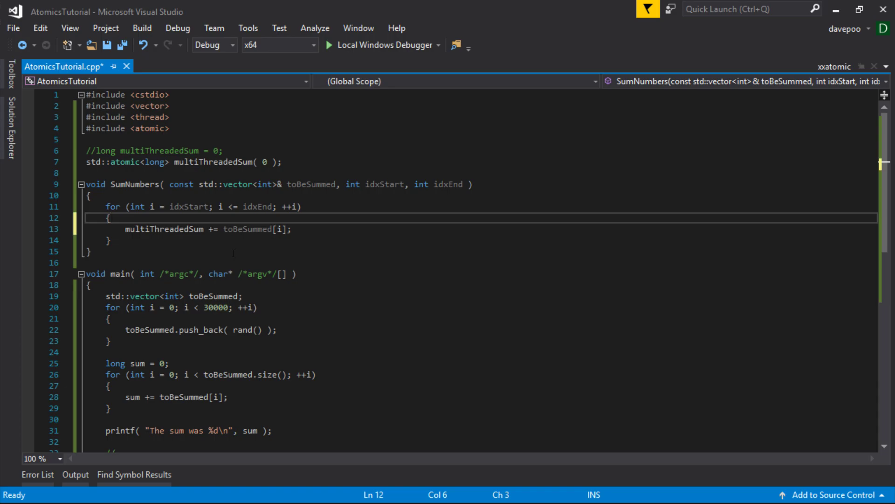
scroll(down, 3)
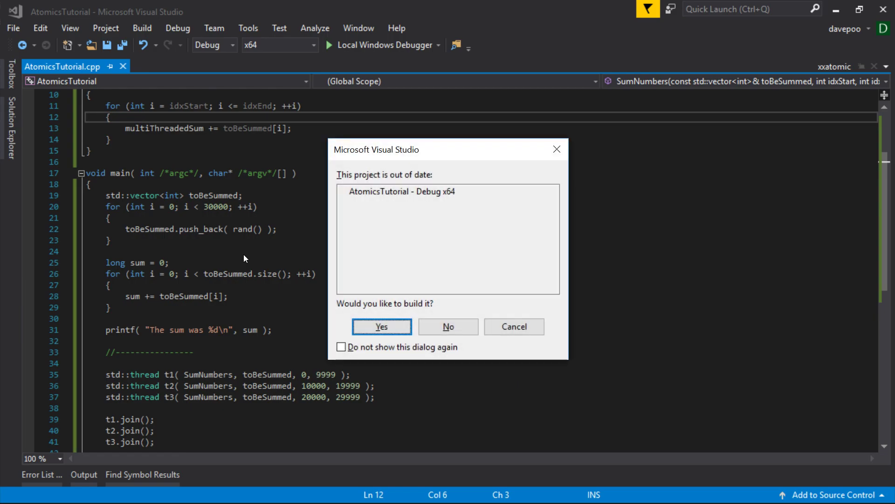
Step: Confirm building the out-of-date AtomicsTutorial project and scroll down to main's final printf
click(381, 326)
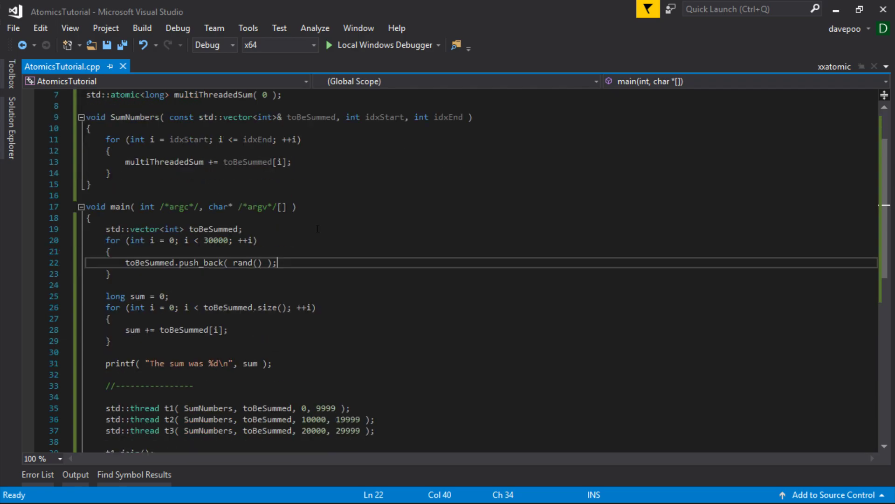
scroll(down, 3)
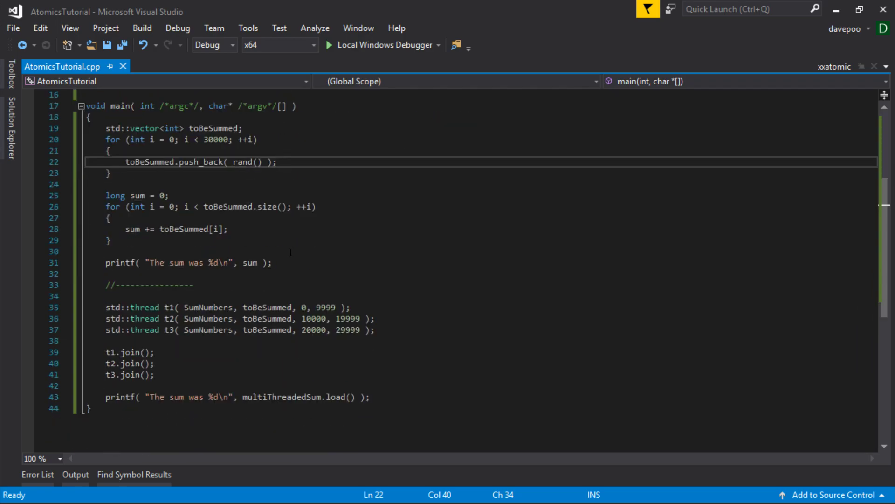
mouse_move(303, 285)
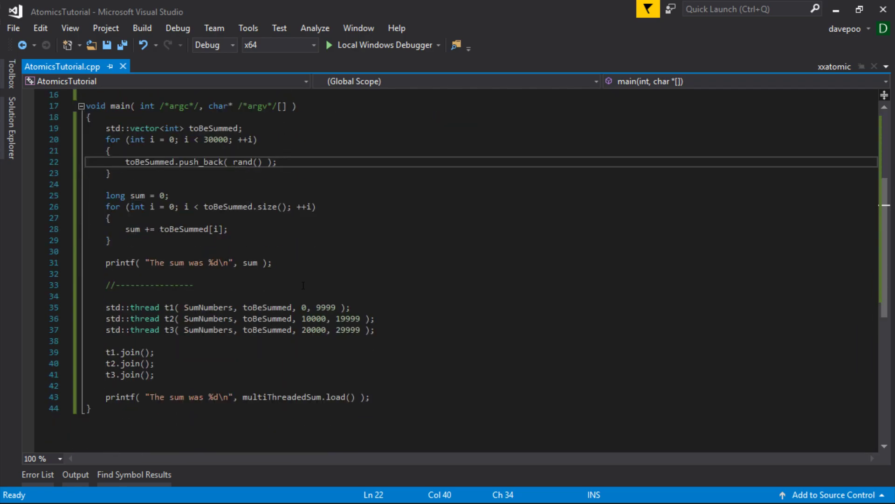